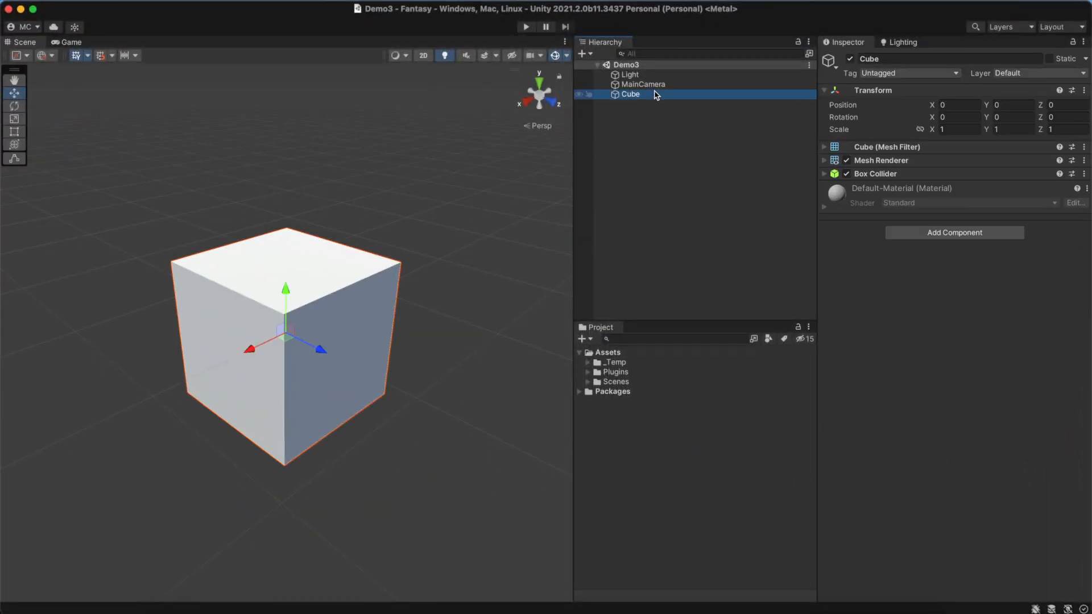
# - Deselect the cube so Game Creator interaction objects can be created at scene root
pyautogui.click(955, 232)
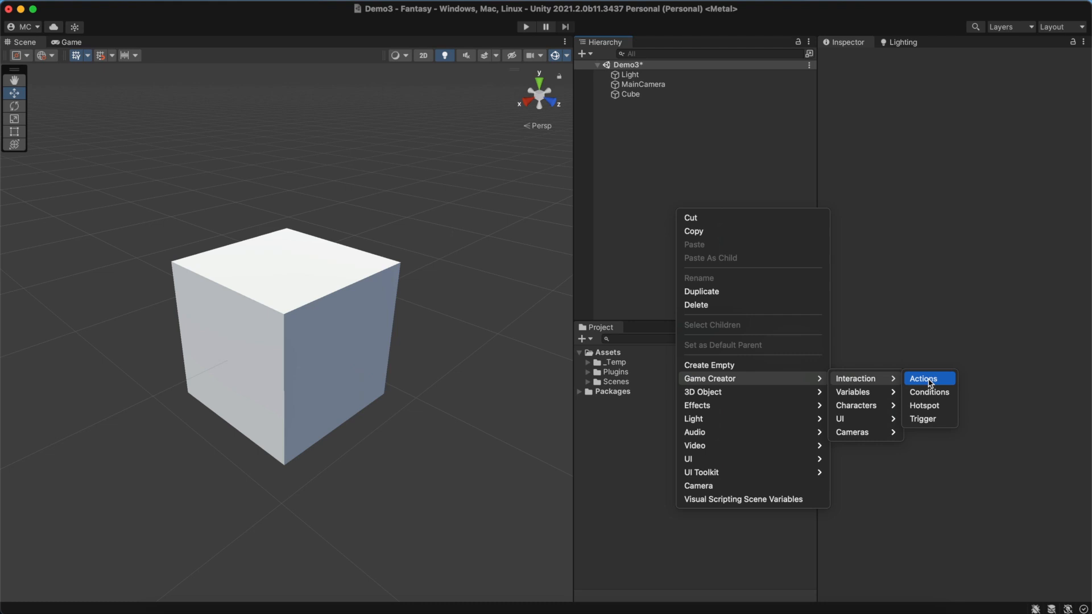
# - Create an Actions object with a Debug Log Text instruction whose message starts 'Hell'
pyautogui.click(923, 377)
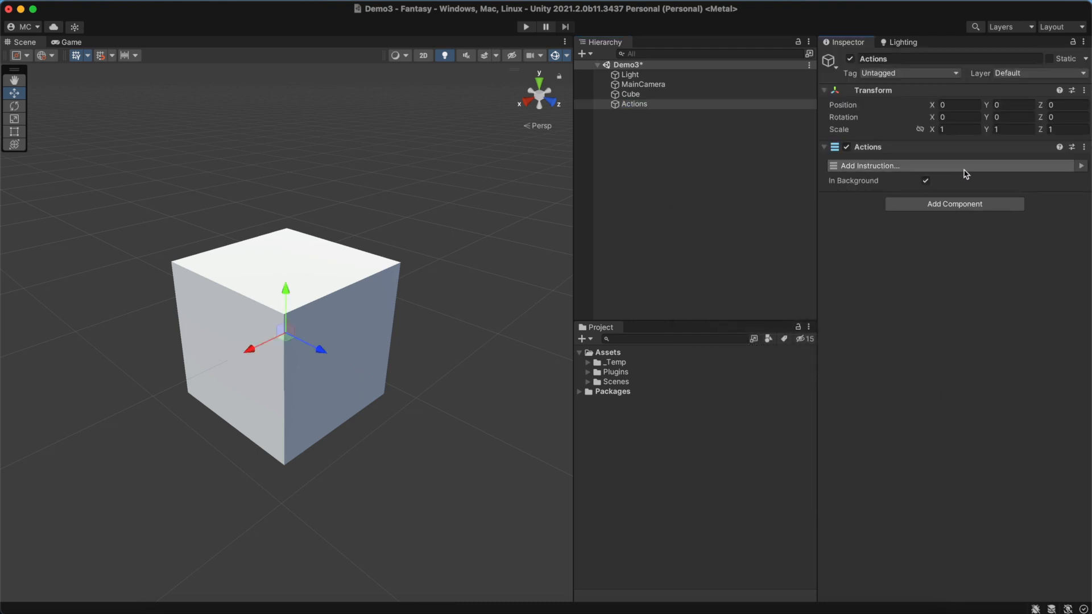
pyautogui.click(868, 166)
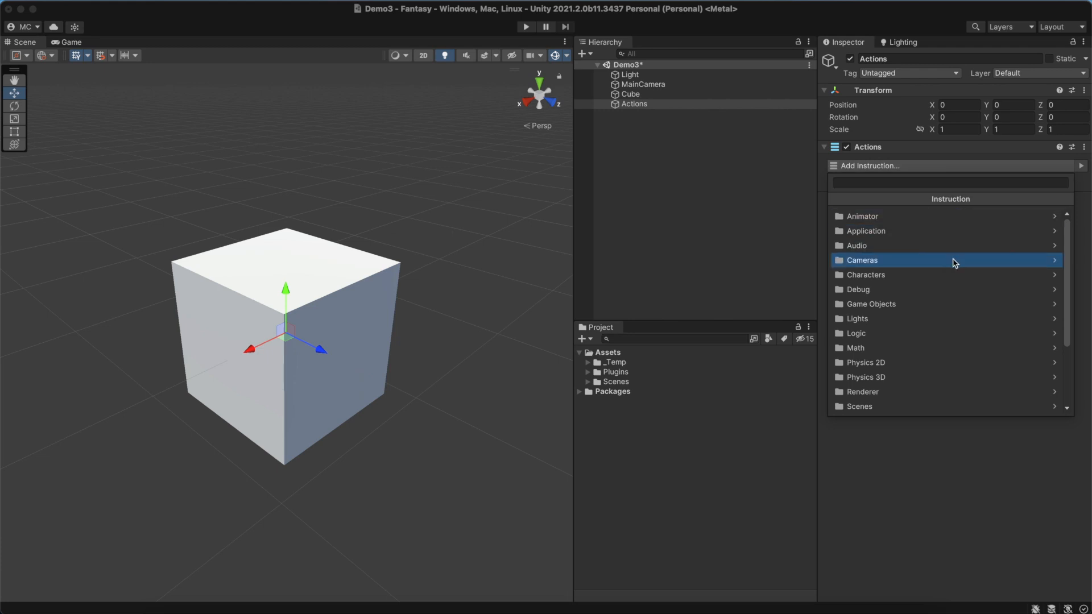
pyautogui.scroll(-3)
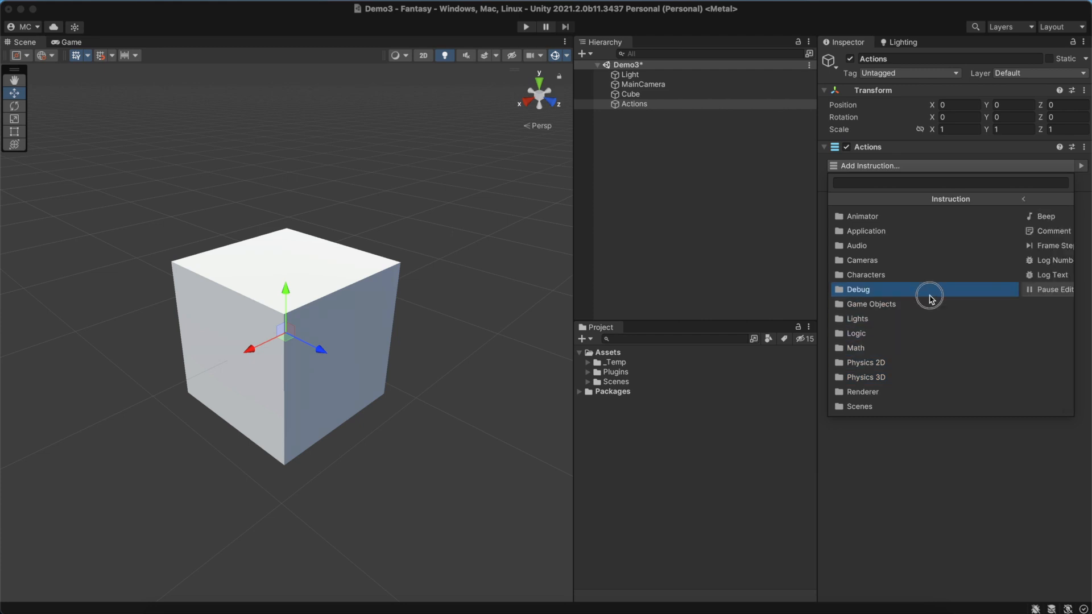
pyautogui.click(1053, 274)
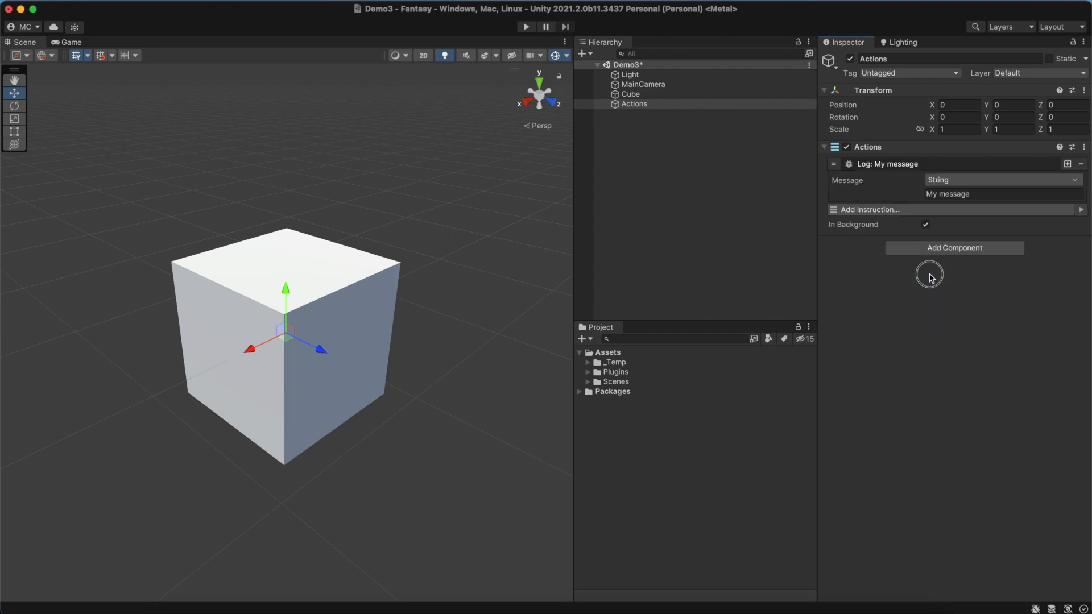
pyautogui.write('Hell')
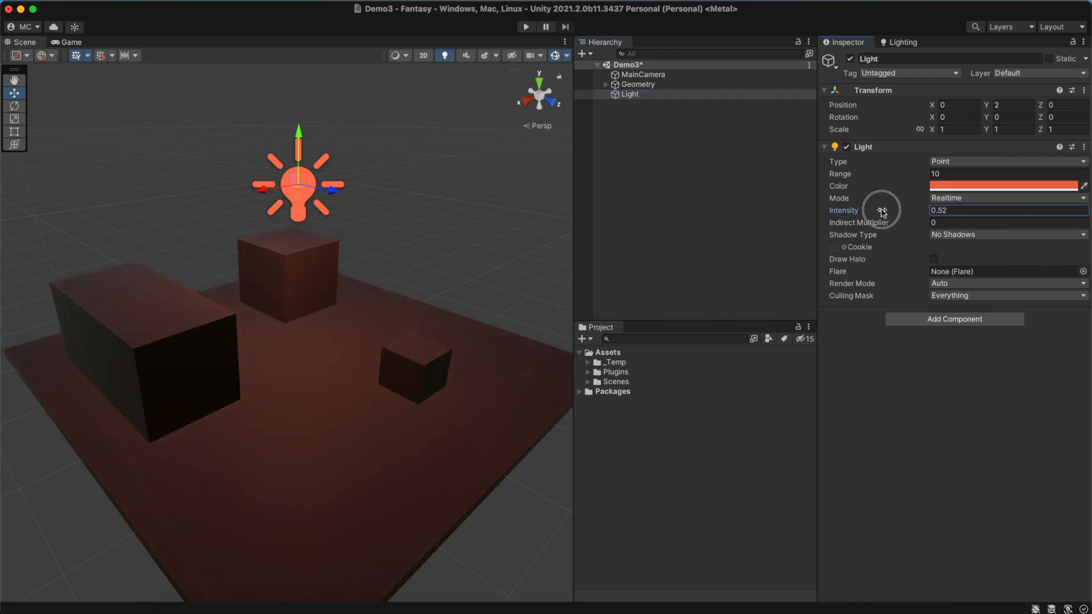
# - Raise the orange point light's intensity to 1 to brighten the scene
pyautogui.moveTo(880, 210); pyautogui.dragTo(954, 211)
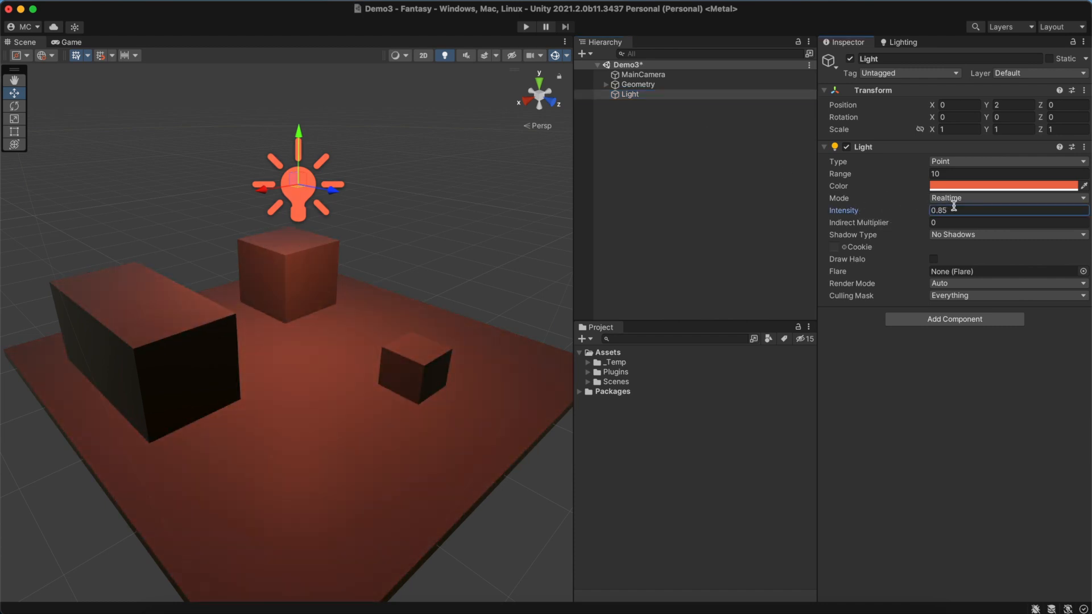
pyautogui.write('1')
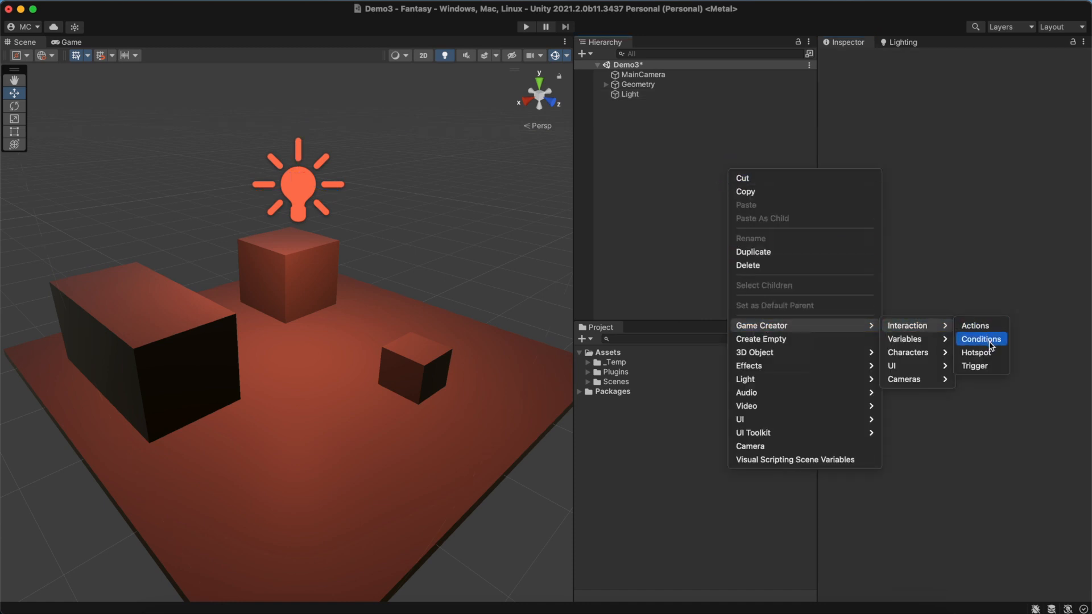
# - Create a Conditions object with a branch described 'Light > 1?'
pyautogui.click(982, 339)
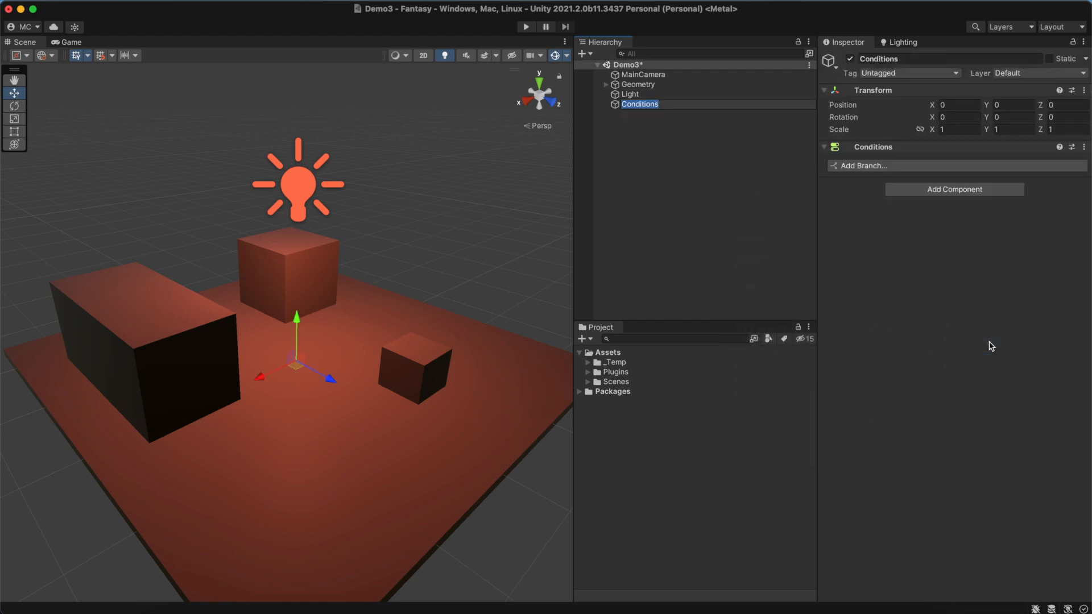
pyautogui.click(865, 165)
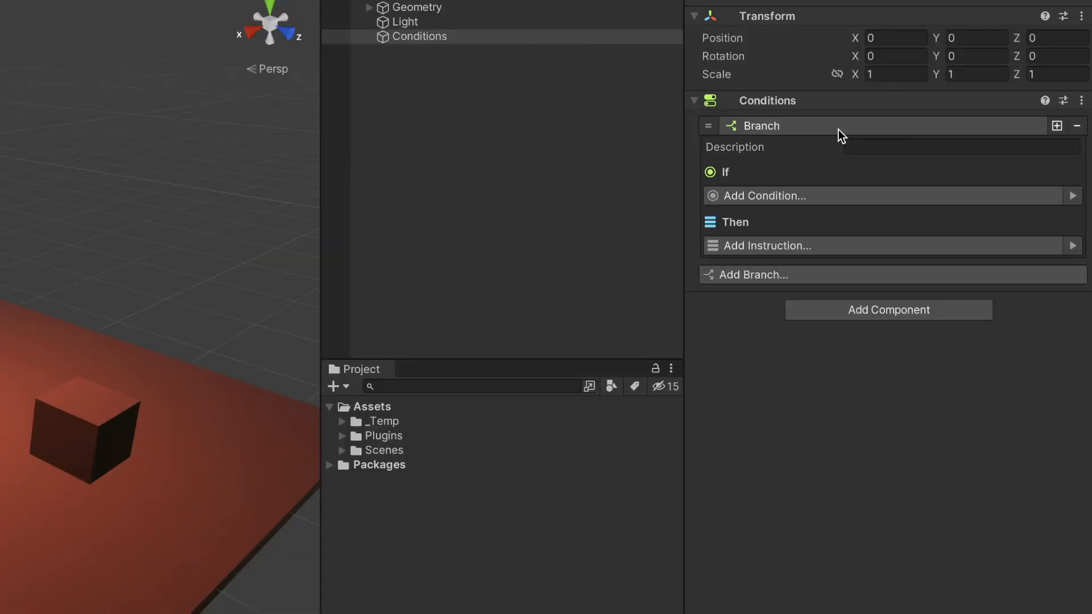
pyautogui.write('Light > 1?')
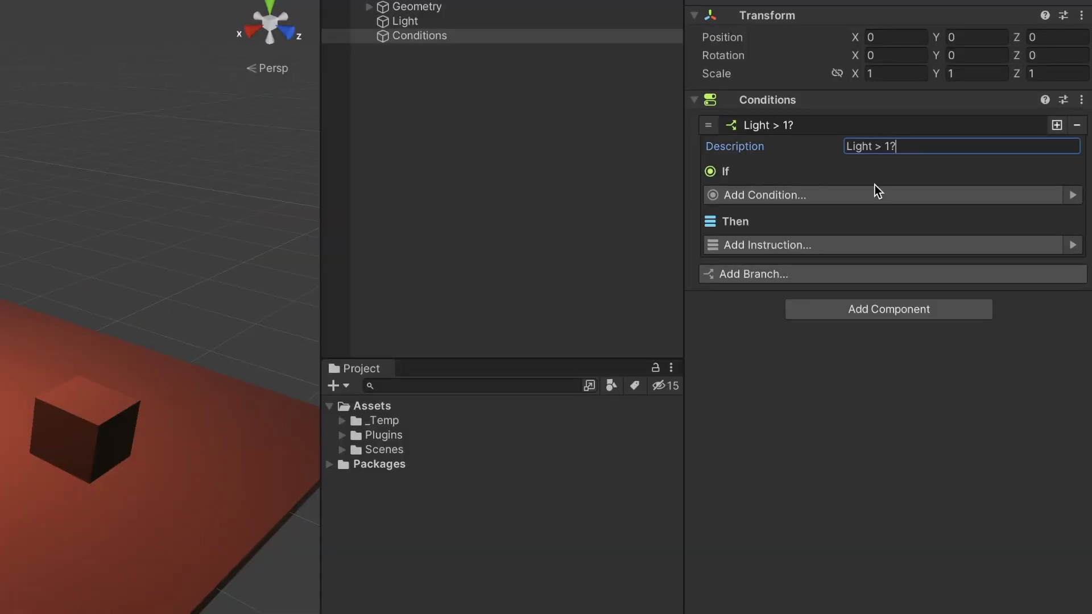
# - Add a Compare Decimal condition checking the Light's intensity is Greater than 0
pyautogui.click(766, 194)
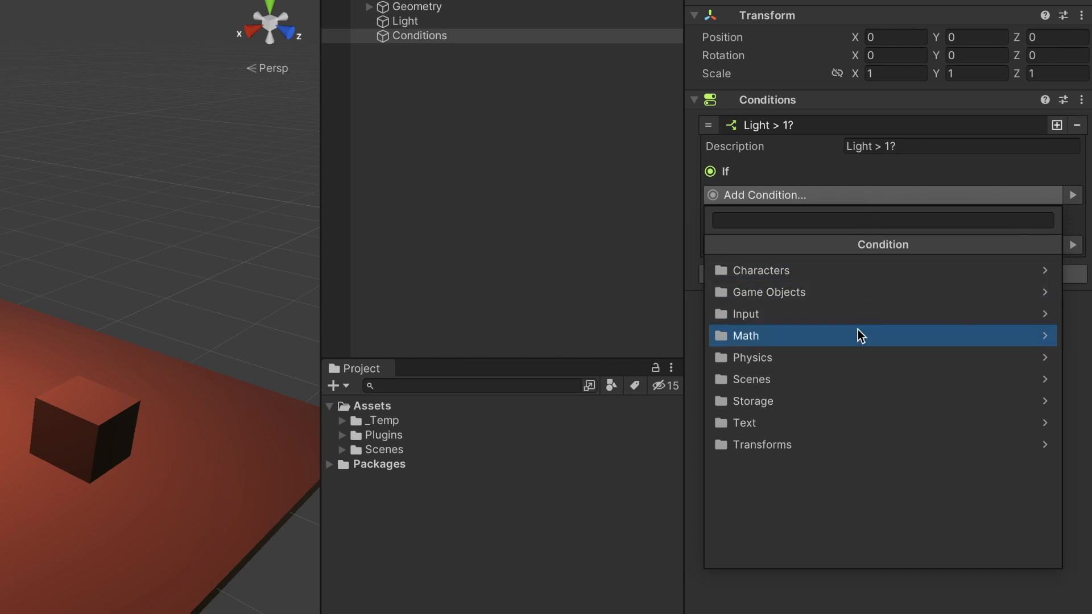
pyautogui.click(744, 336)
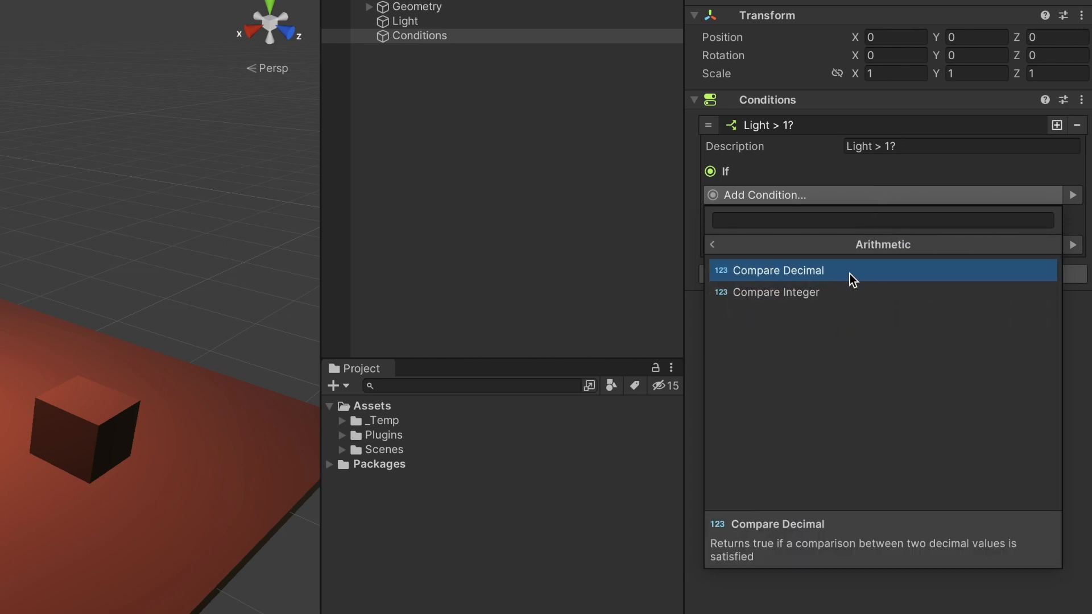
pyautogui.click(778, 270)
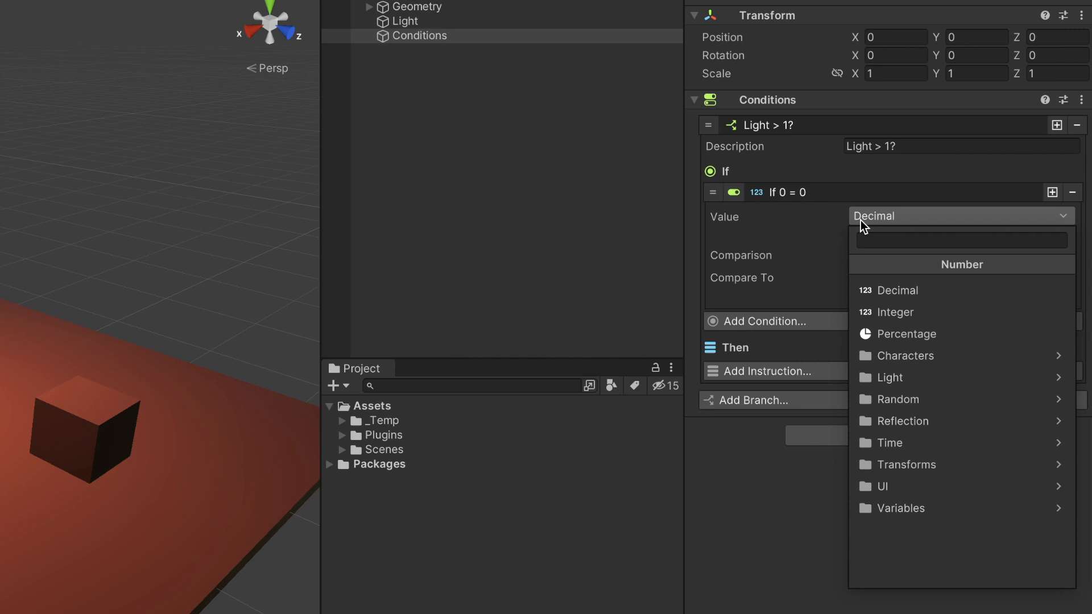
pyautogui.click(890, 377)
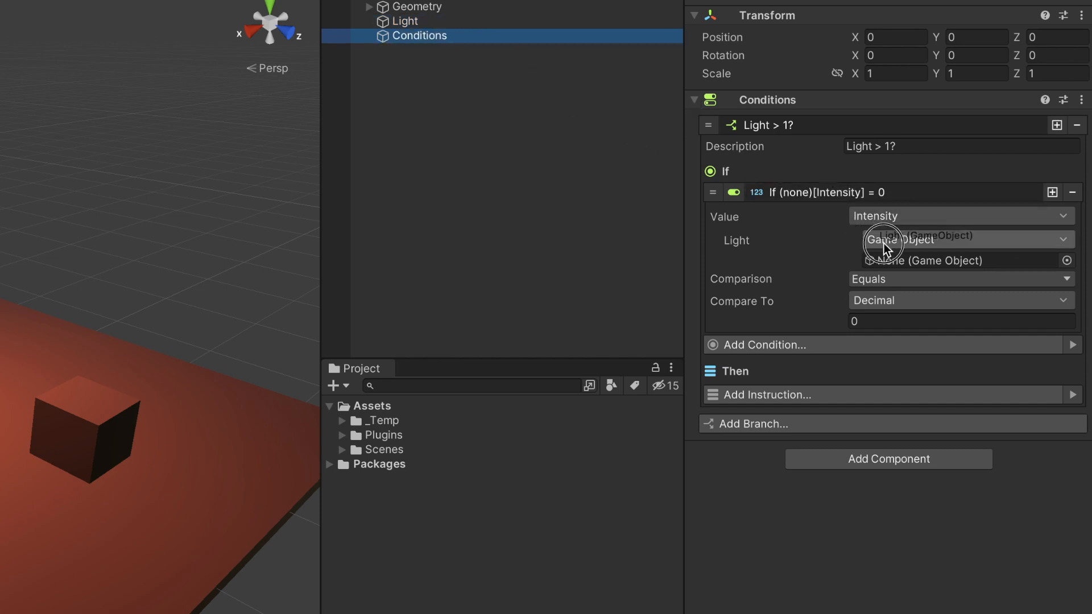
pyautogui.click(960, 279)
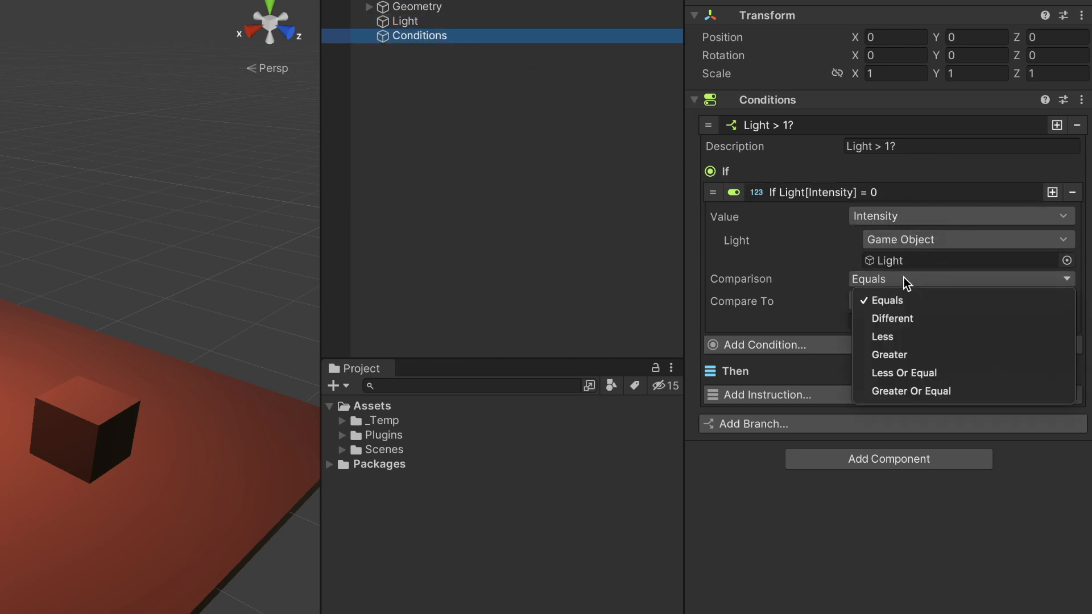
pyautogui.click(889, 355)
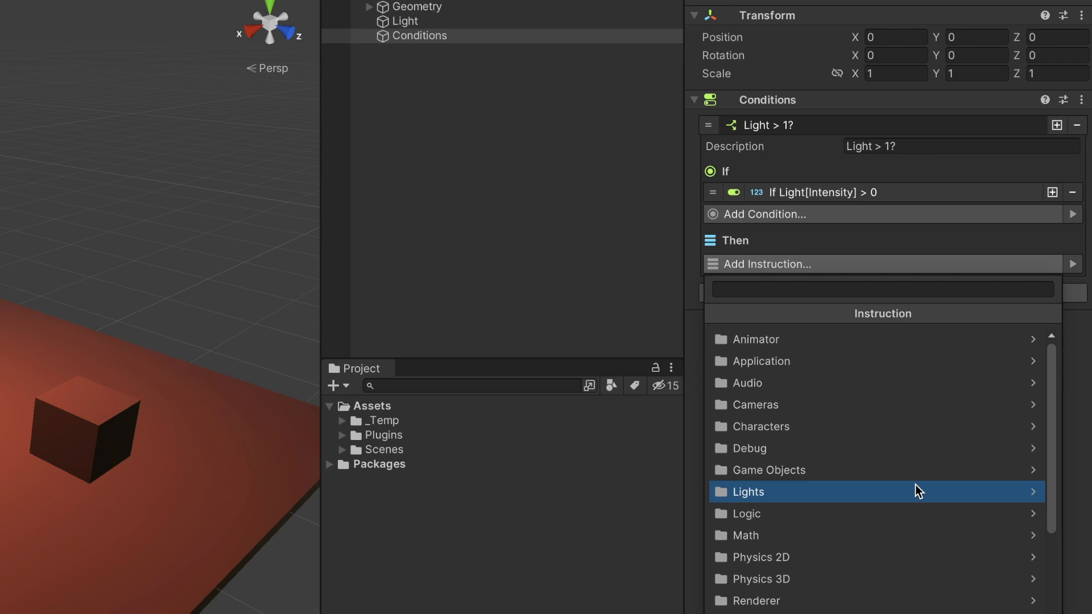
# - Make the branch set the Light's intensity to 0, then add a second empty branch
pyautogui.click(747, 491)
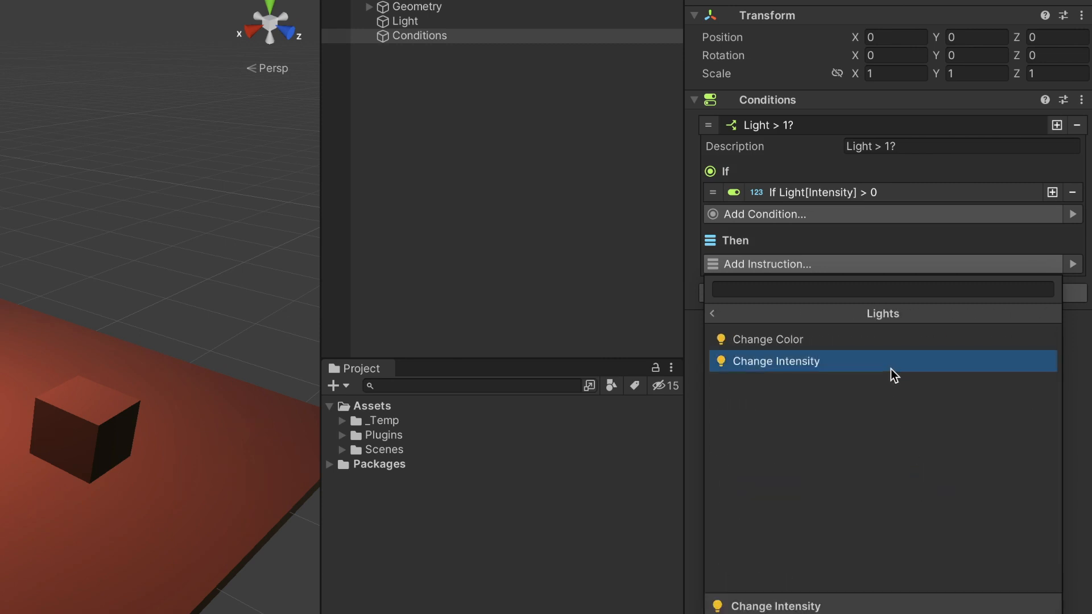
pyautogui.click(776, 360)
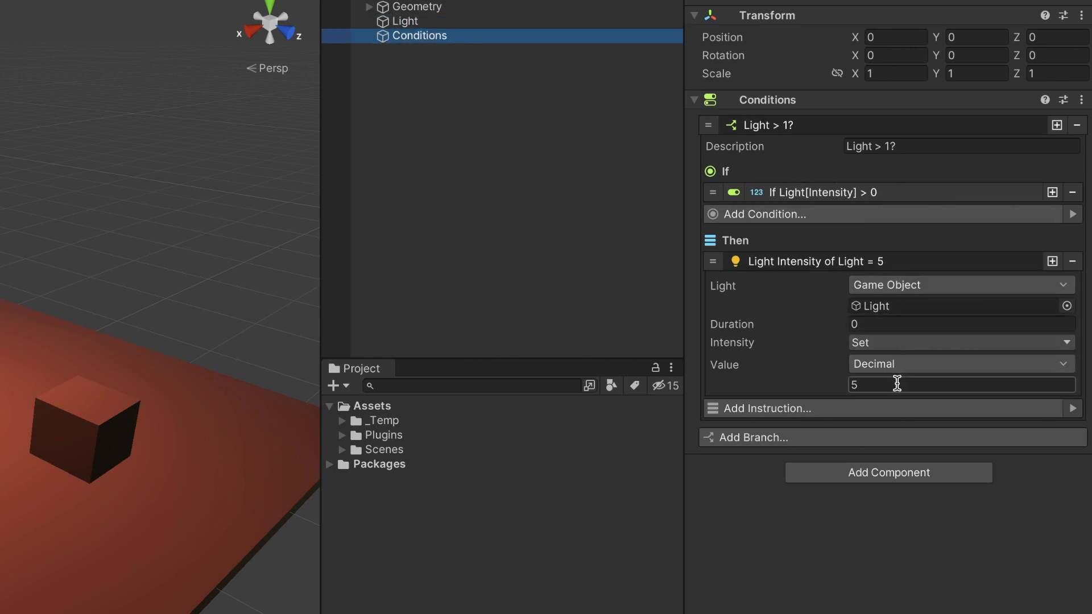
pyautogui.write('0')
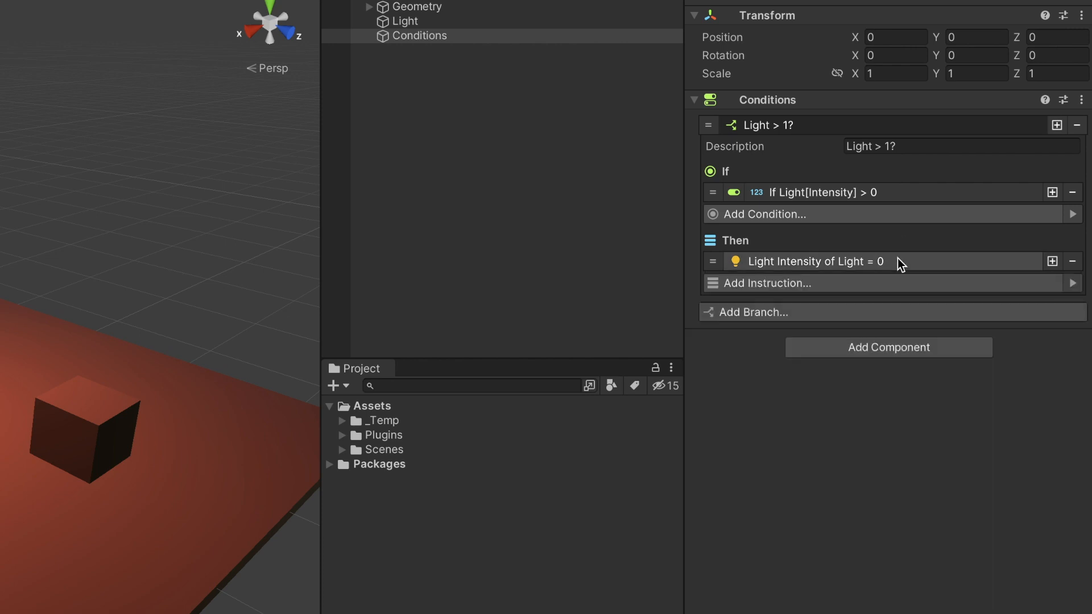
pyautogui.click(752, 312)
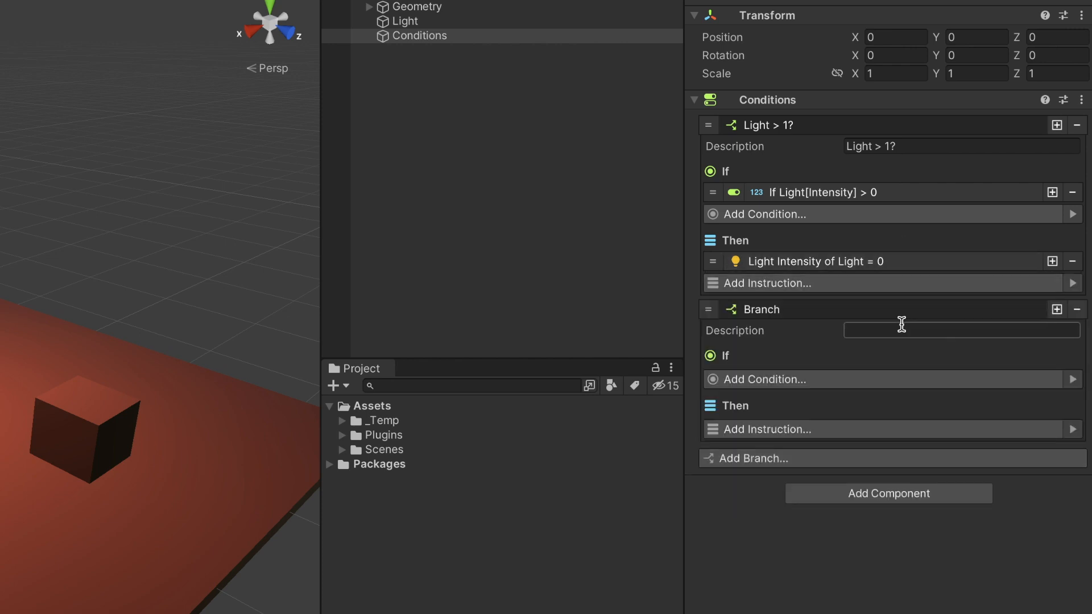
# - Name the second branch 'Light = 0' and give it a Light Intensity instruction on the Light object
pyautogui.write('Light = 0')
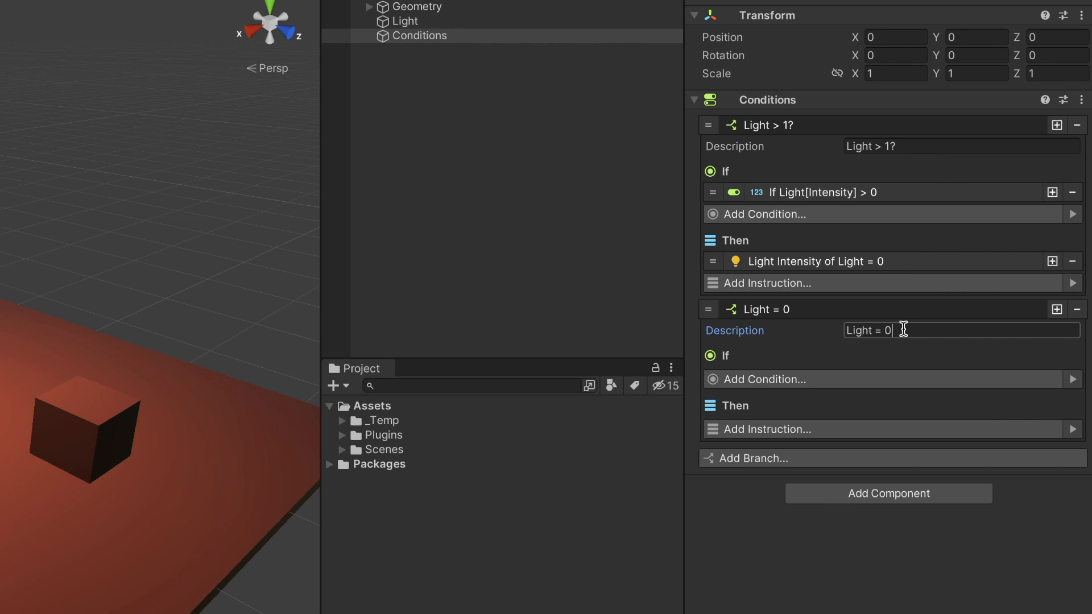
pyautogui.click(768, 429)
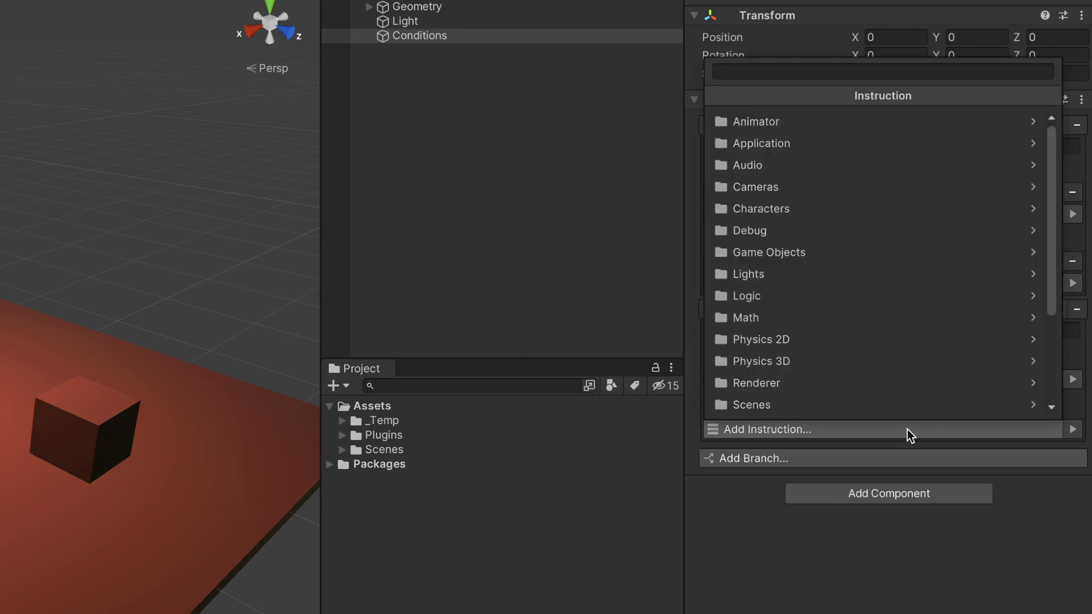
pyautogui.click(747, 274)
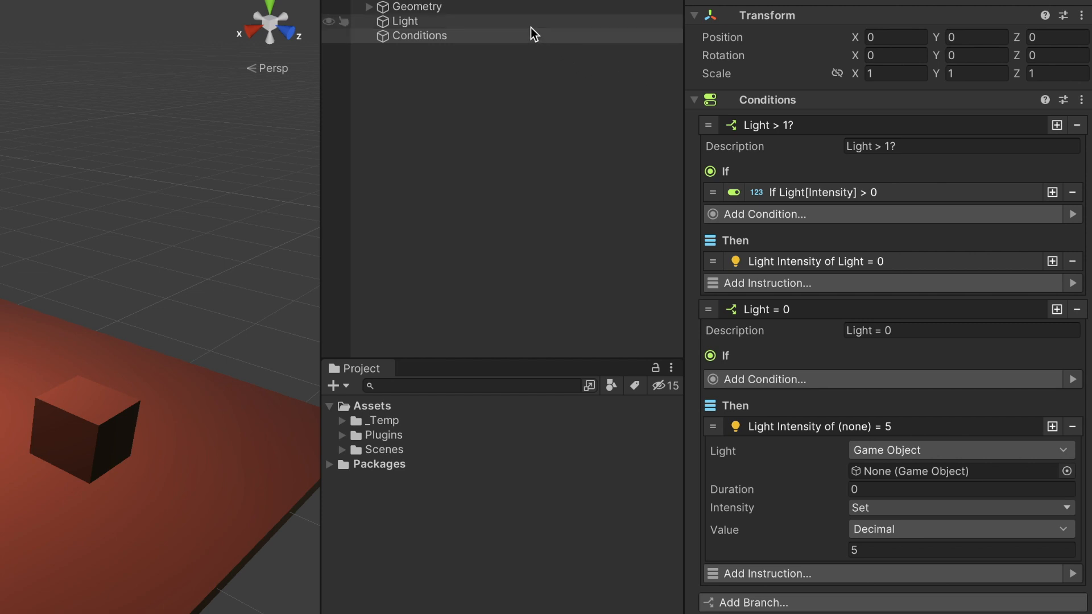
pyautogui.click(419, 36)
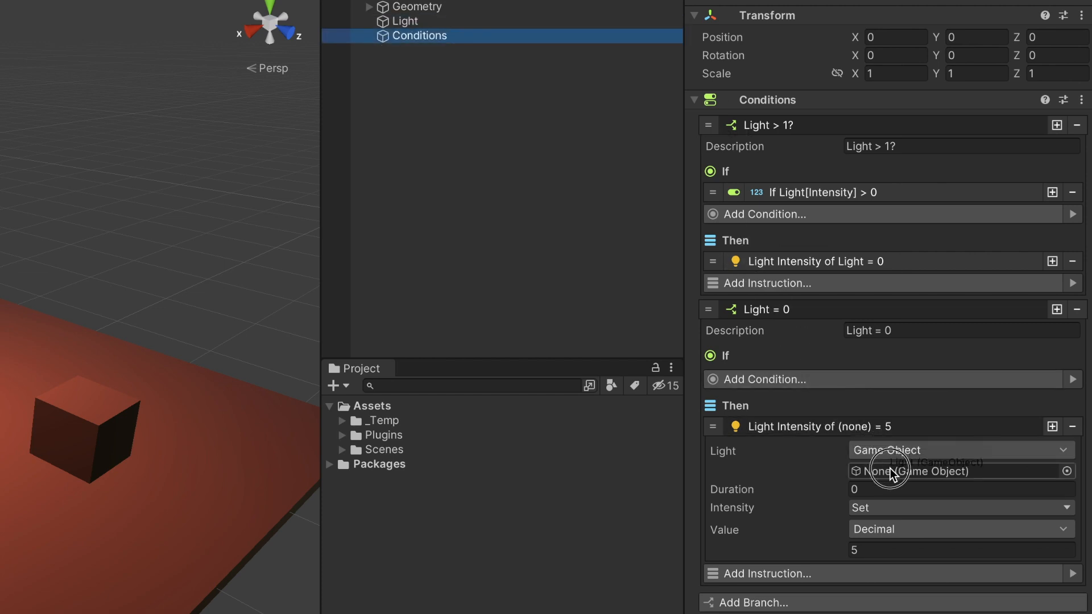
pyautogui.click(892, 471)
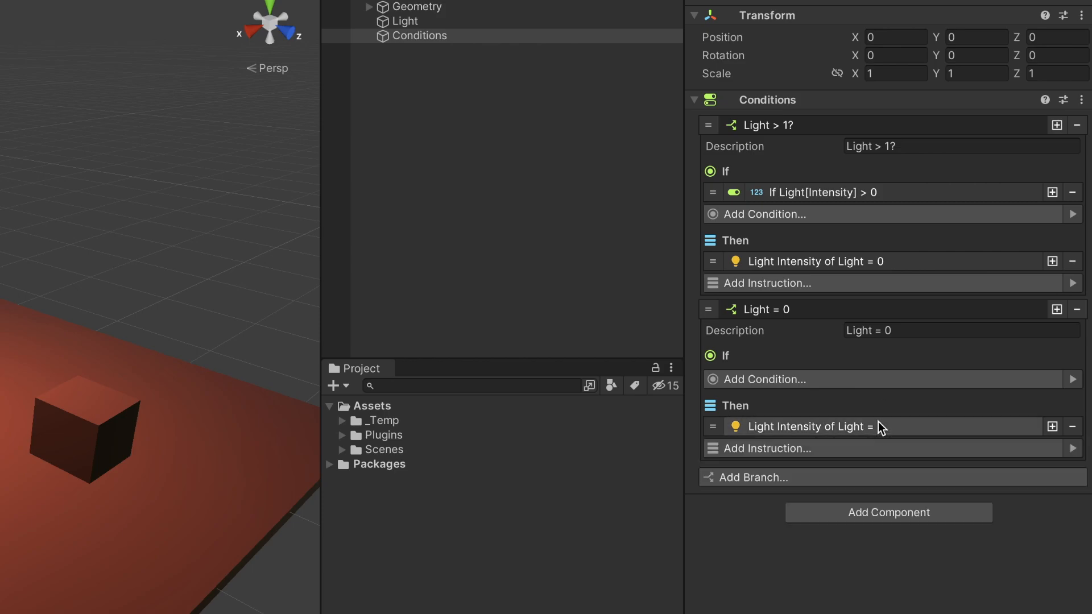
pyautogui.click(526, 27)
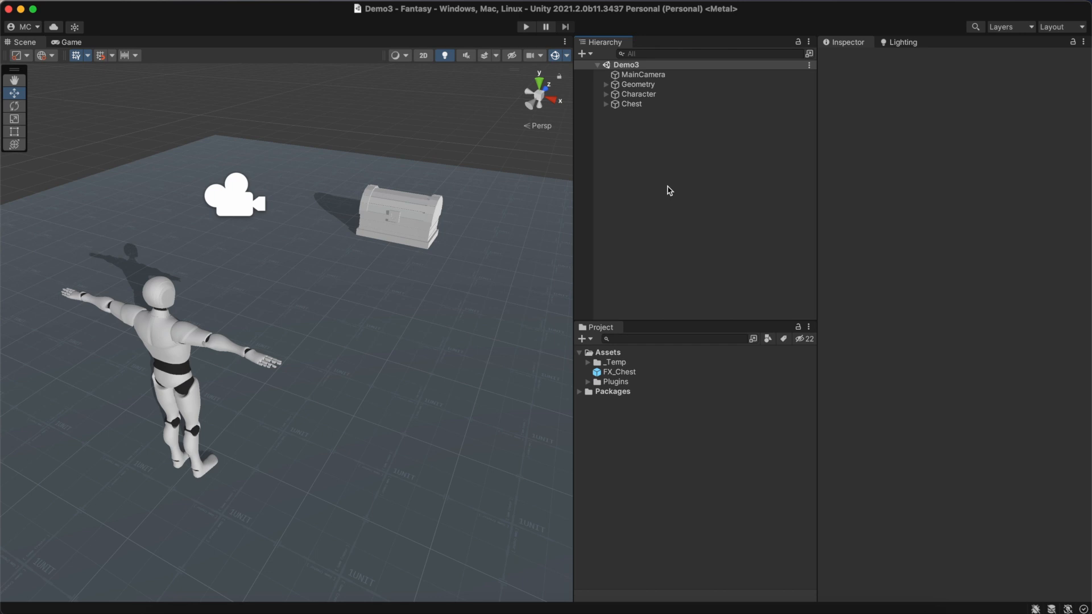
# - Add a Game Creator Trigger to the Chest set to fire On Cursor Click
pyautogui.click(632, 104)
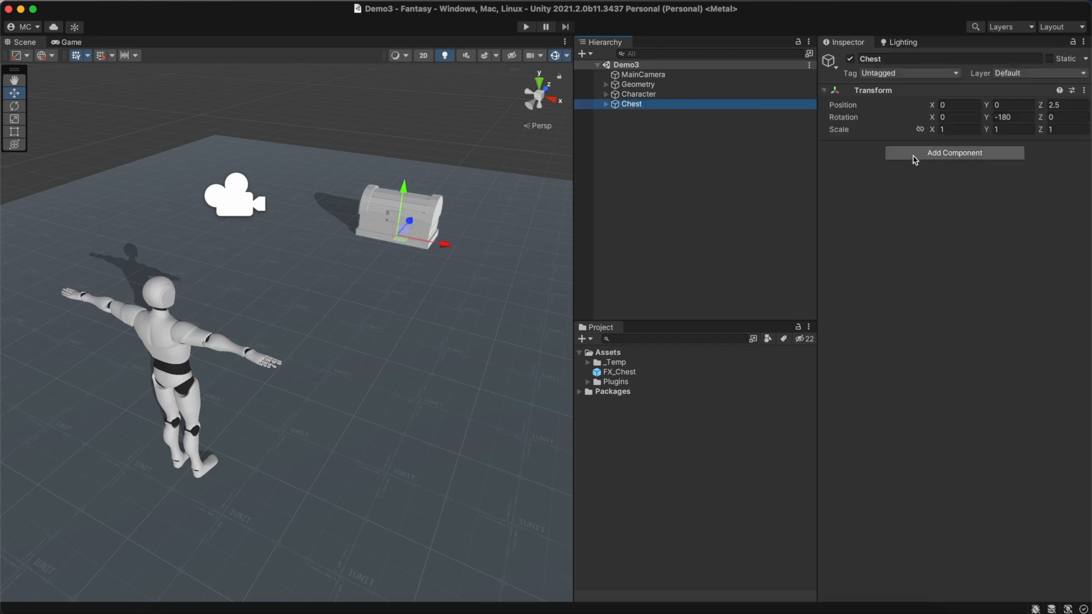
pyautogui.click(955, 153)
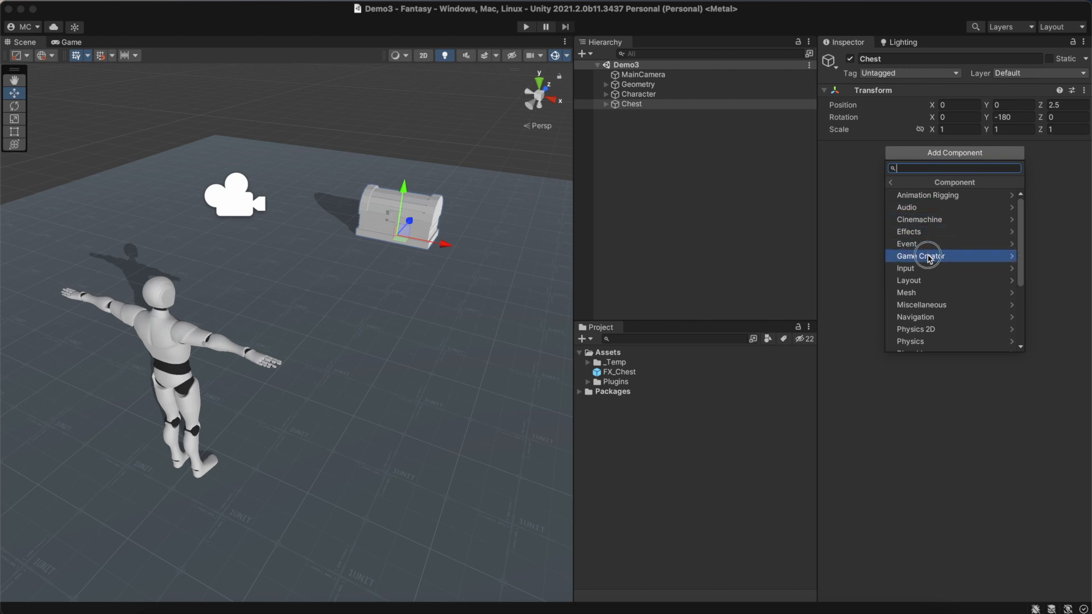
pyautogui.click(919, 256)
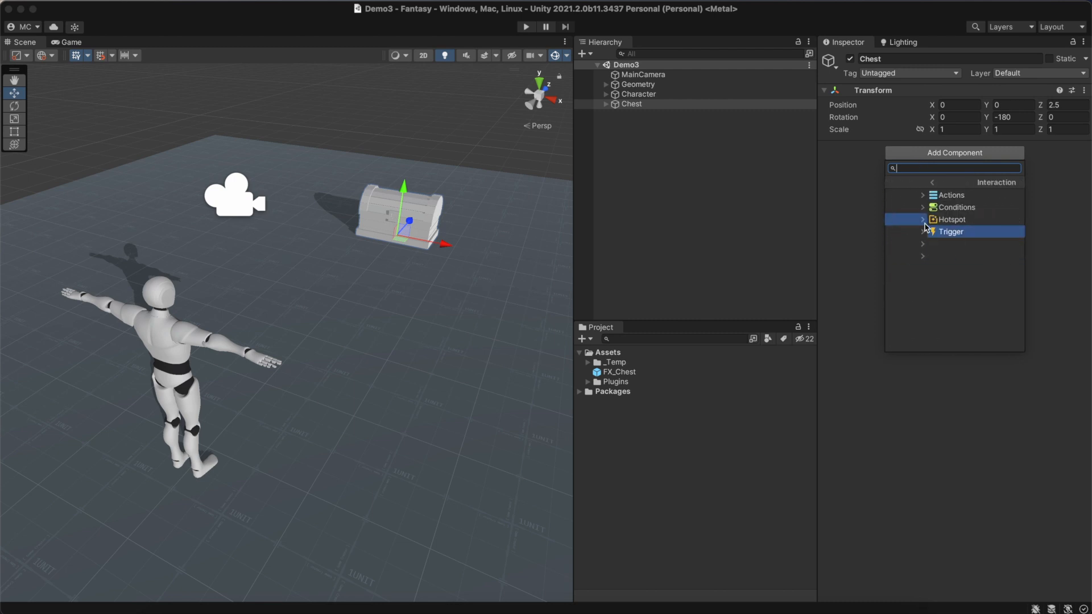
pyautogui.click(951, 231)
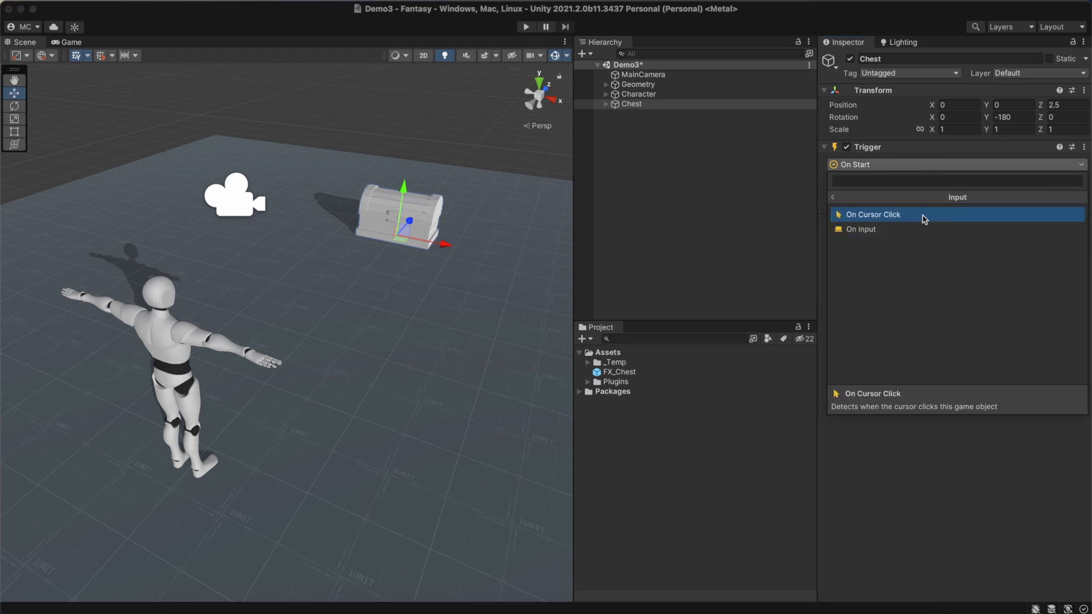
pyautogui.click(874, 214)
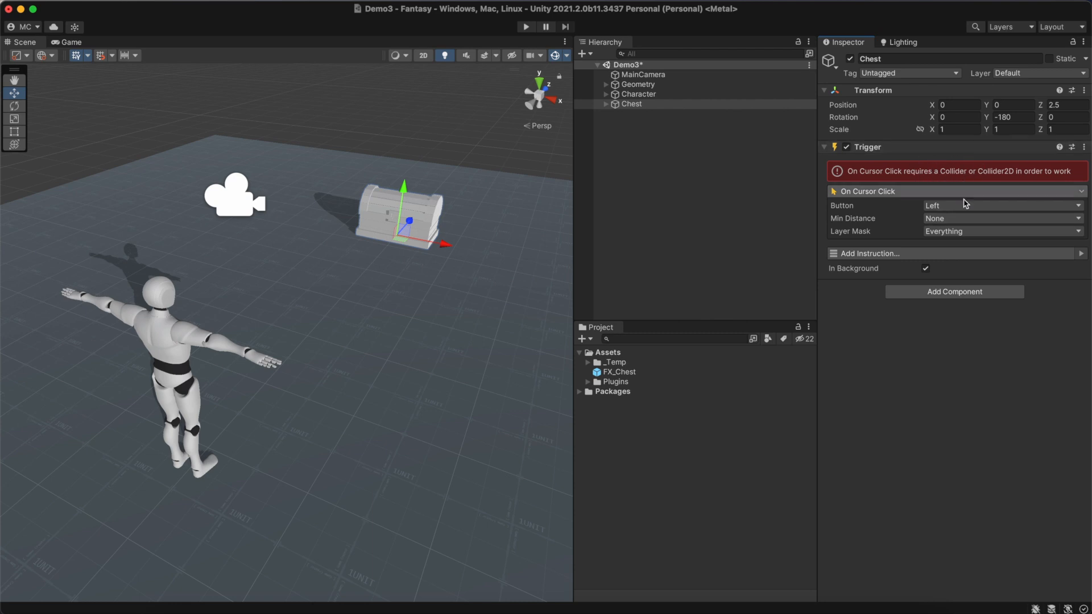
# - Search Add Component for 'sphere' to find a collider for the Chest
pyautogui.click(954, 291)
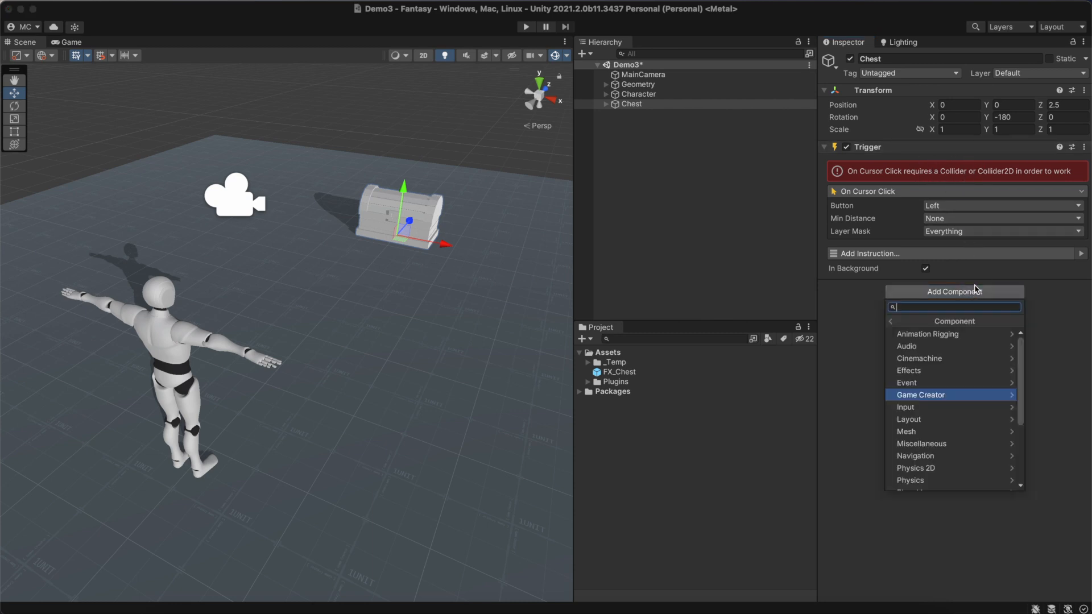
pyautogui.write('sphere')
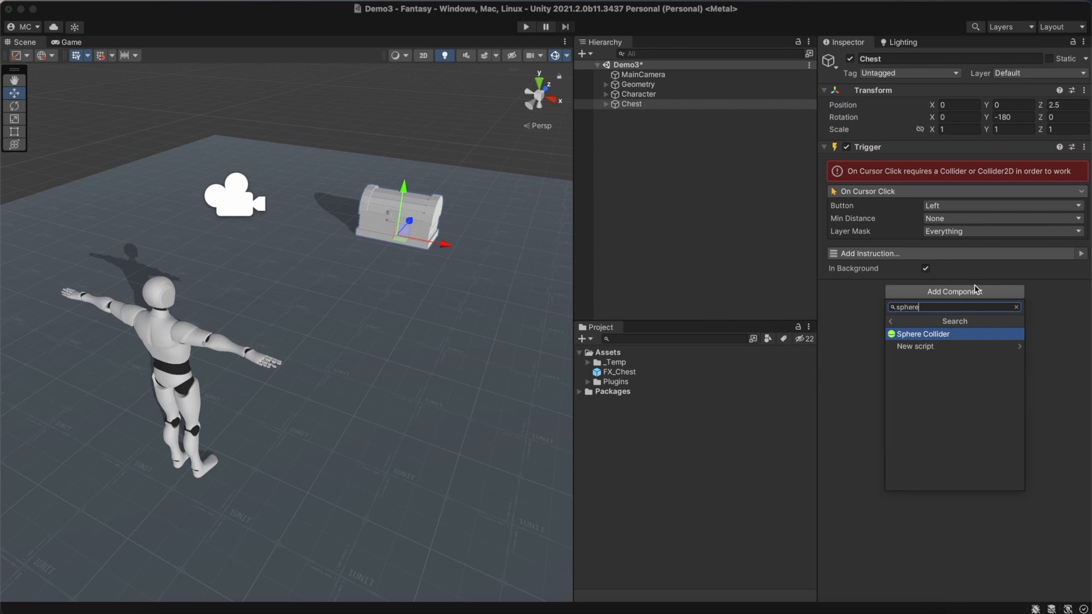
# - Add a Sphere Collider to the Chest so its click trigger detects clicks
pyautogui.click(922, 333)
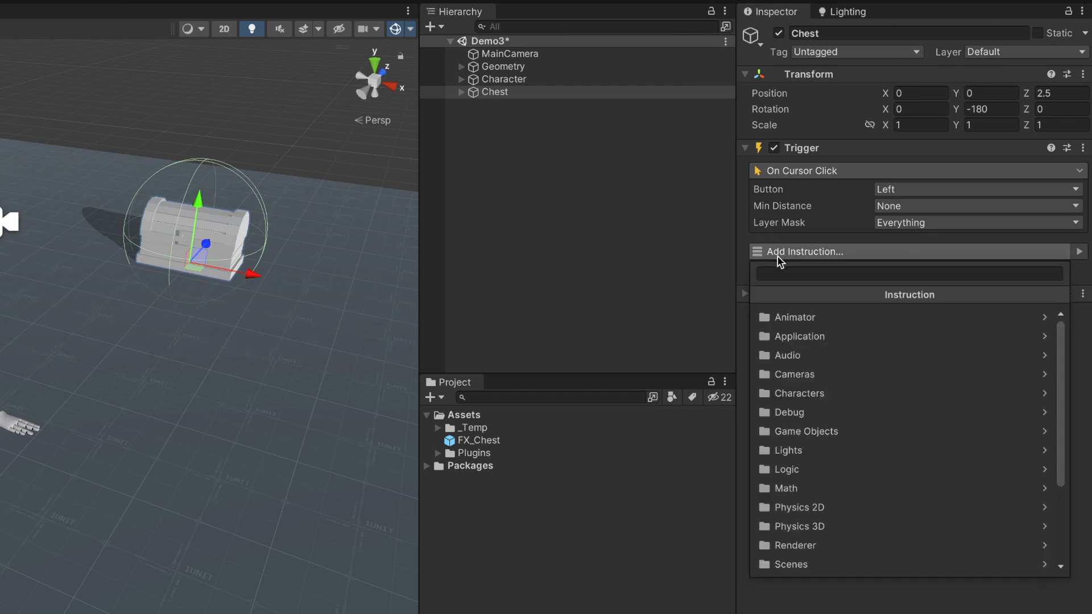
# - Add a Move To instruction targeting the Character object rather than the Player
pyautogui.click(794, 394)
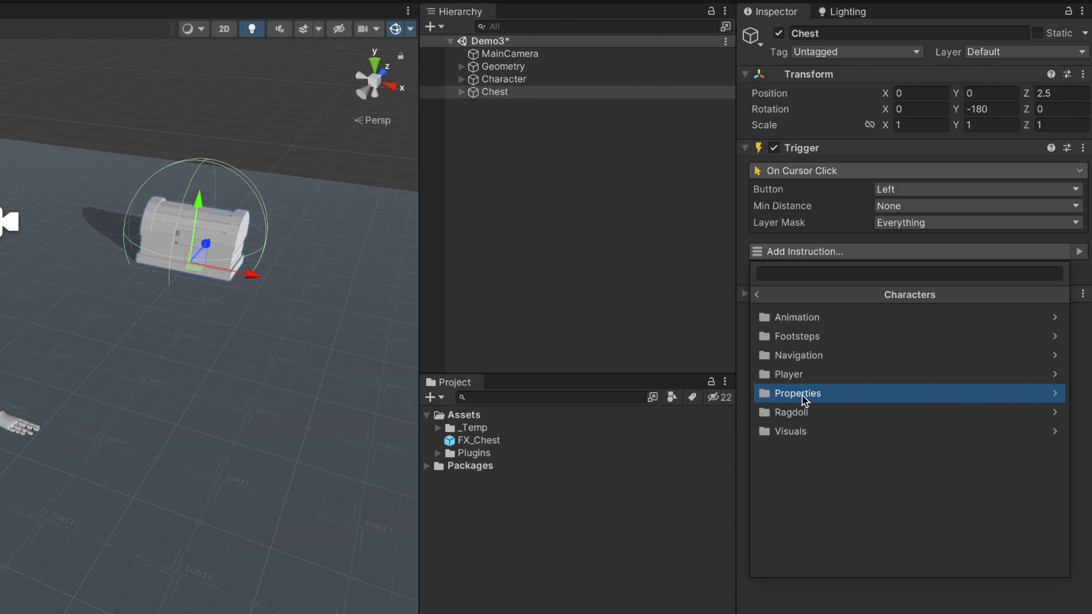
pyautogui.click(800, 355)
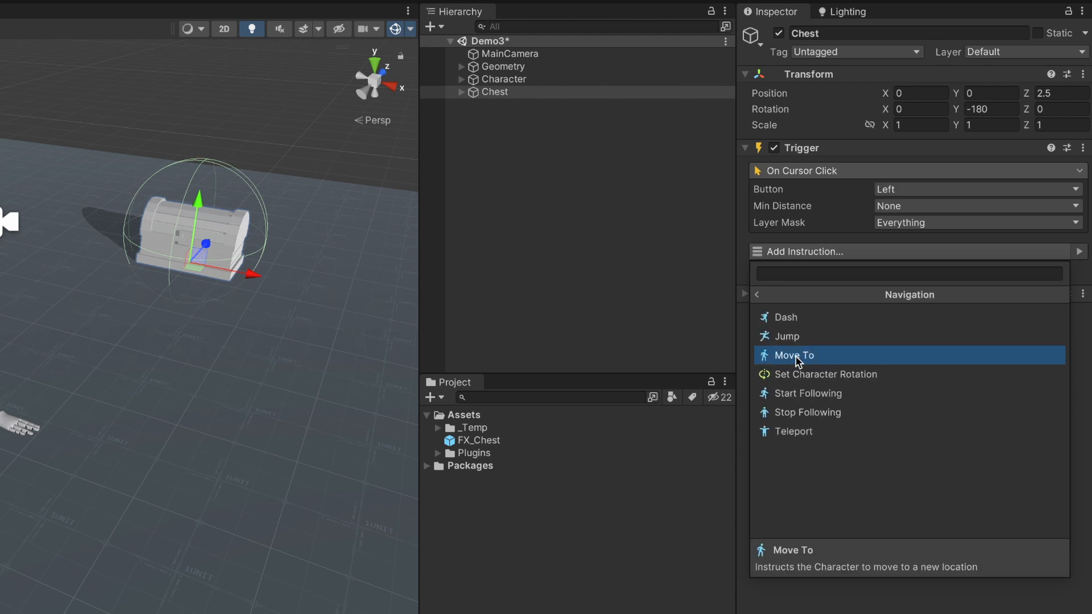
pyautogui.click(795, 355)
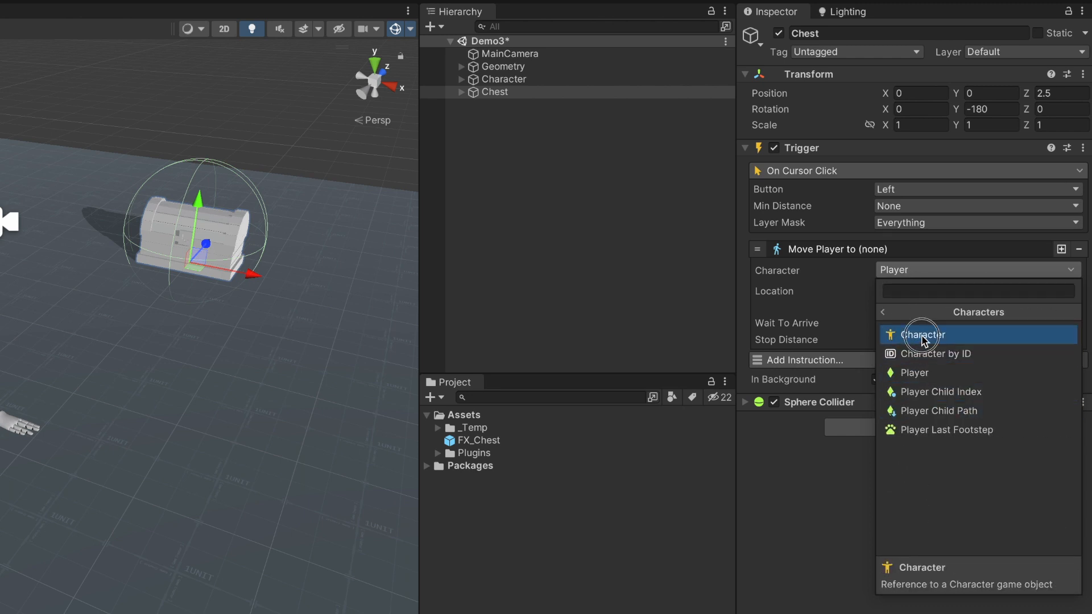
pyautogui.click(924, 335)
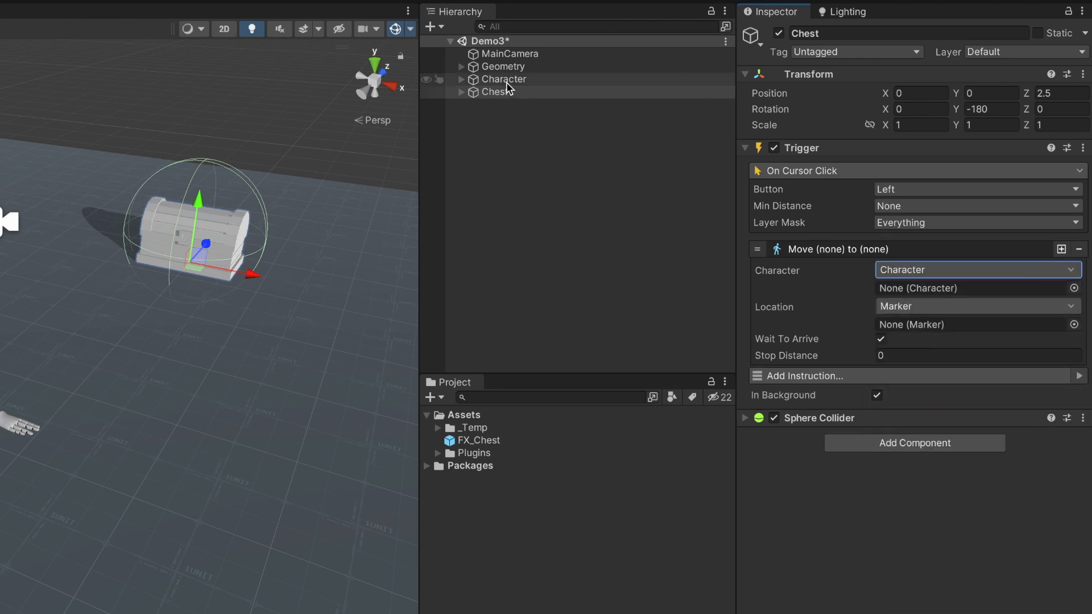
pyautogui.click(494, 91)
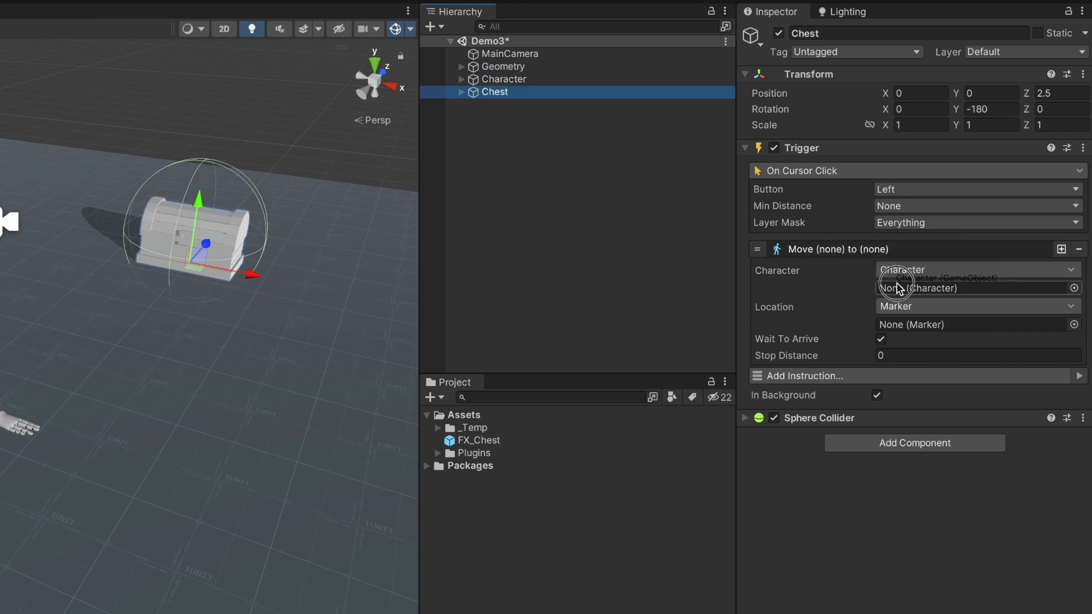
# - Set the move's Location to Self with Stop Distance 0.5 and collapse it
pyautogui.click(975, 306)
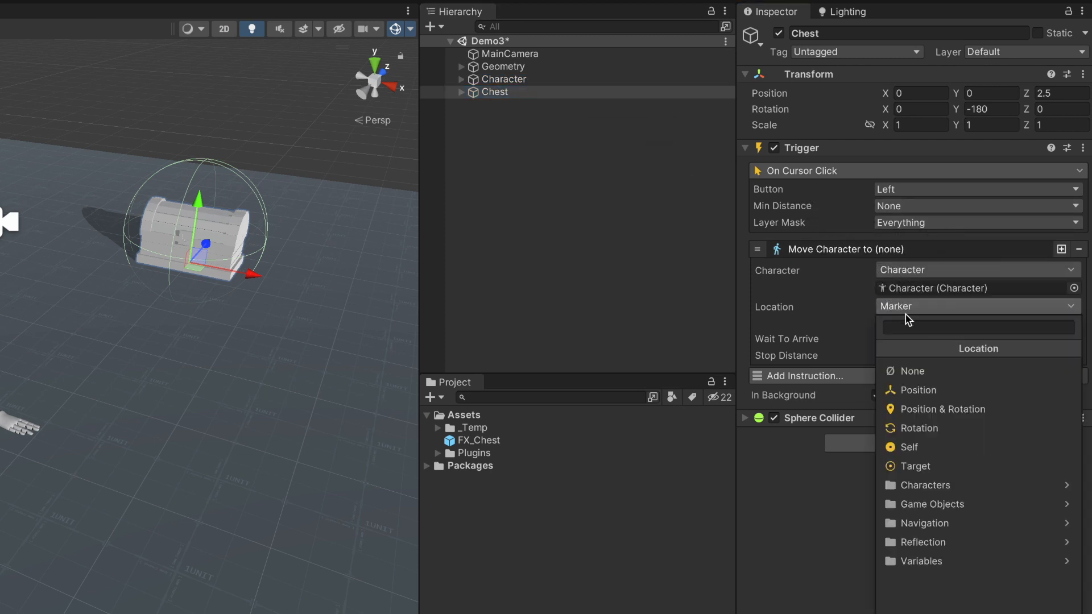
pyautogui.click(908, 448)
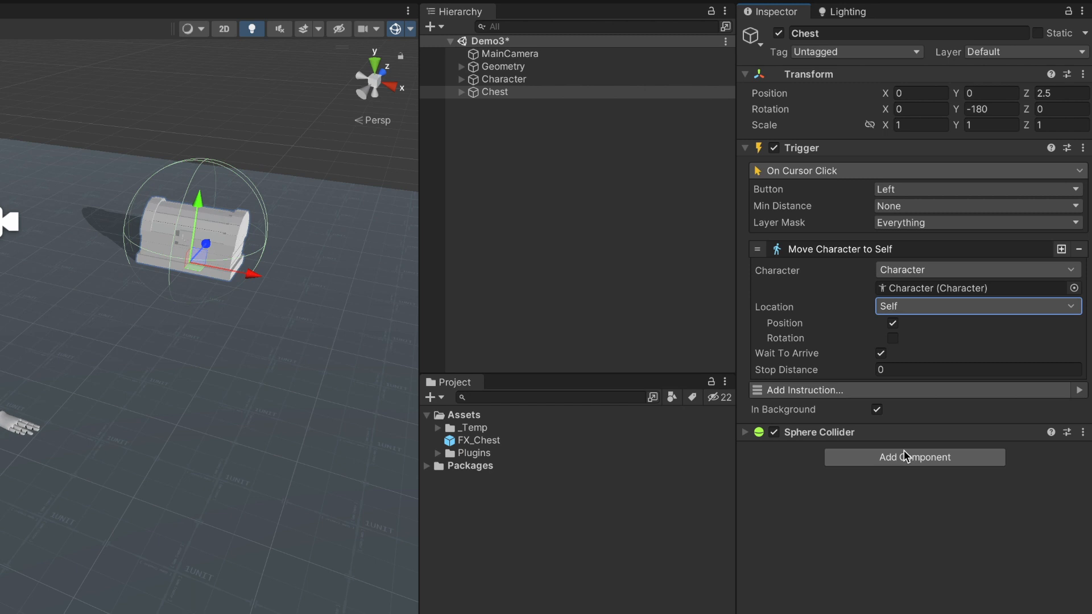
pyautogui.write('0.5')
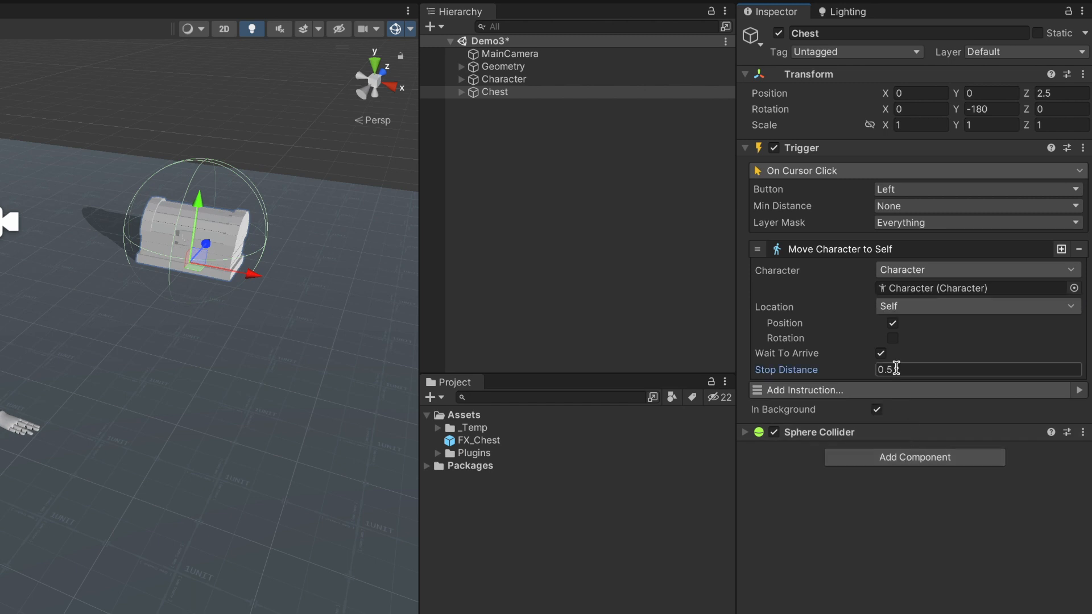
pyautogui.click(759, 249)
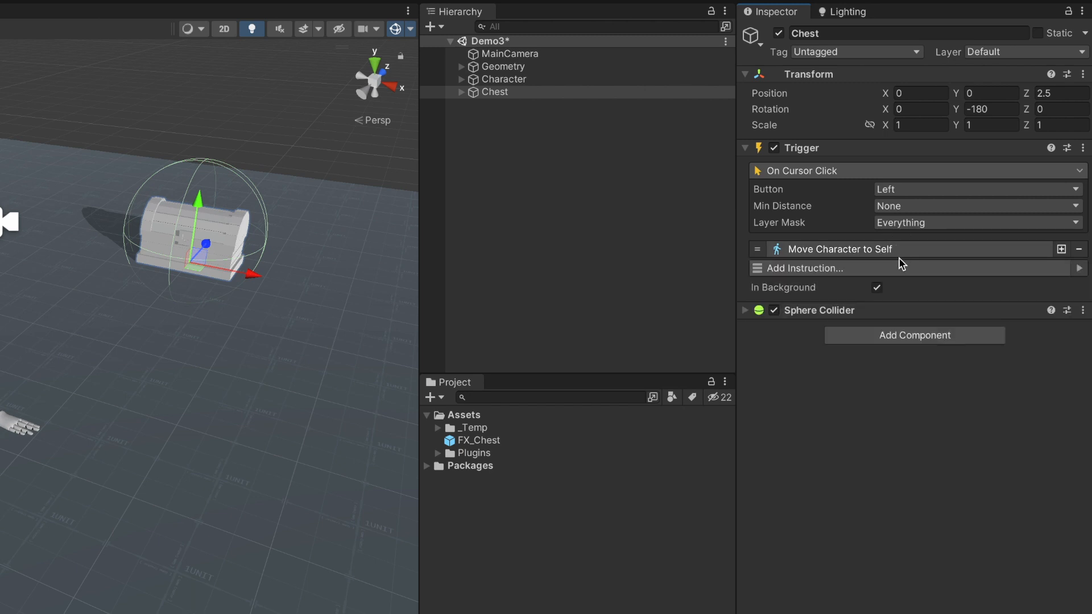
pyautogui.click(807, 269)
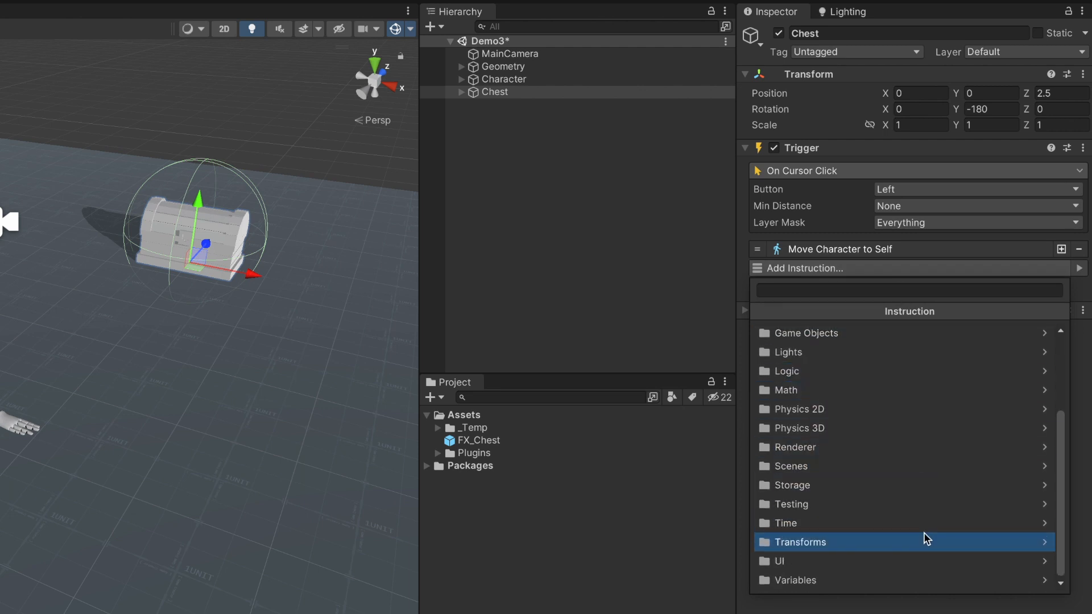
# - Add a Change Rotation instruction and assign the chest's Cover child as its Transform
pyautogui.click(800, 541)
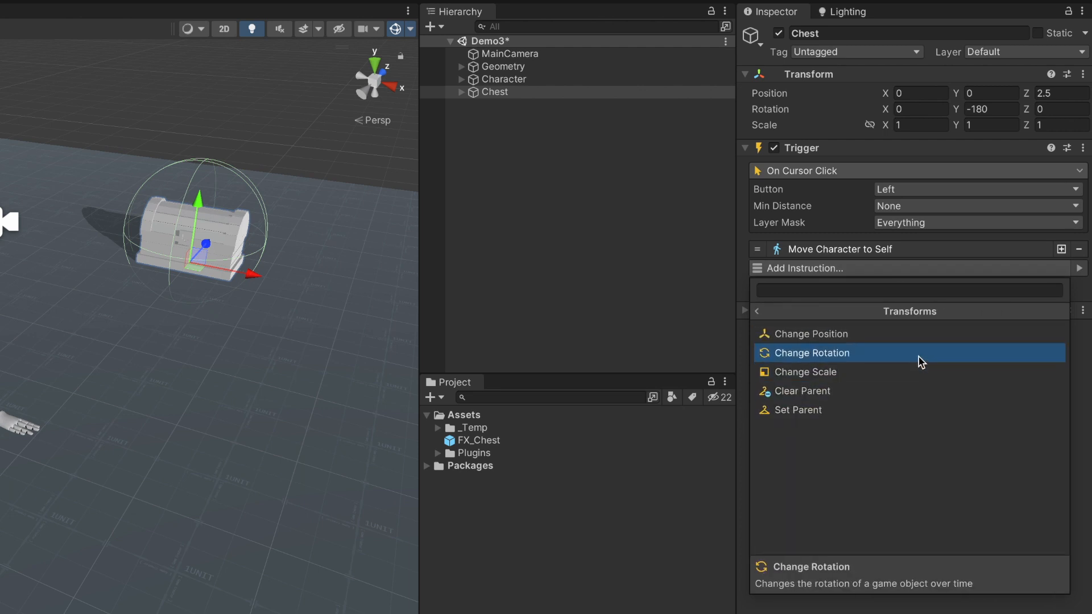
pyautogui.click(811, 353)
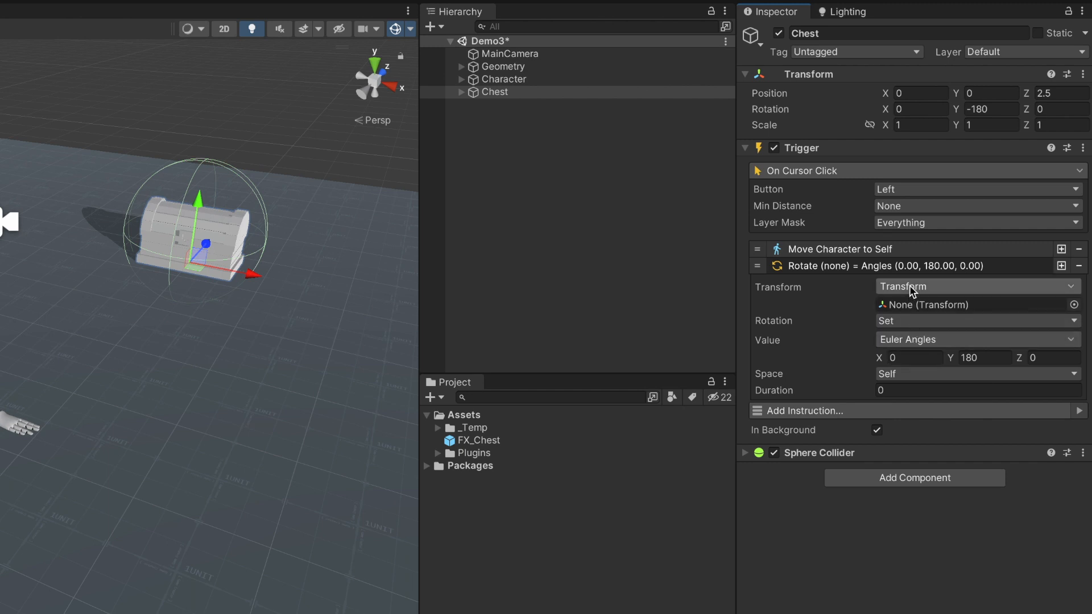
pyautogui.click(493, 92)
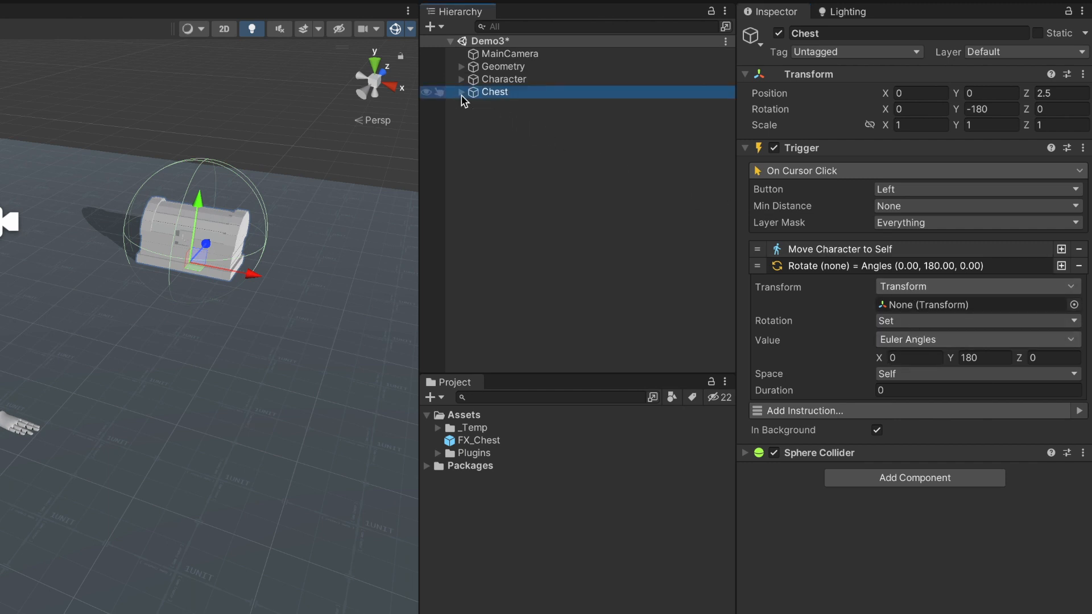
pyautogui.click(462, 91)
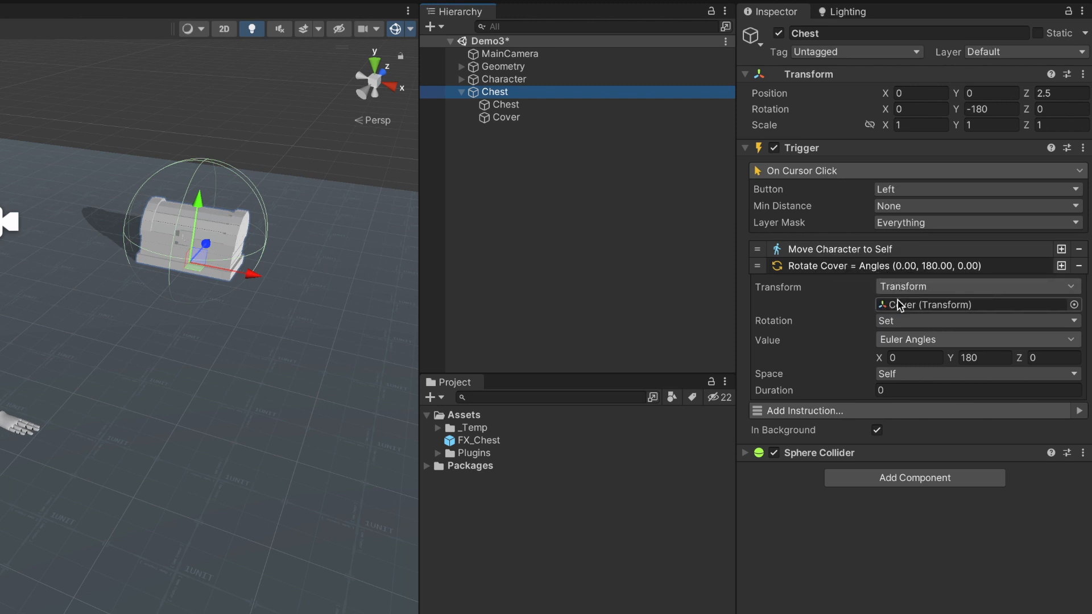
# - Set the Cover's Euler angles to X 0, Y -90, Z 230
pyautogui.click(975, 321)
pyautogui.write('-')
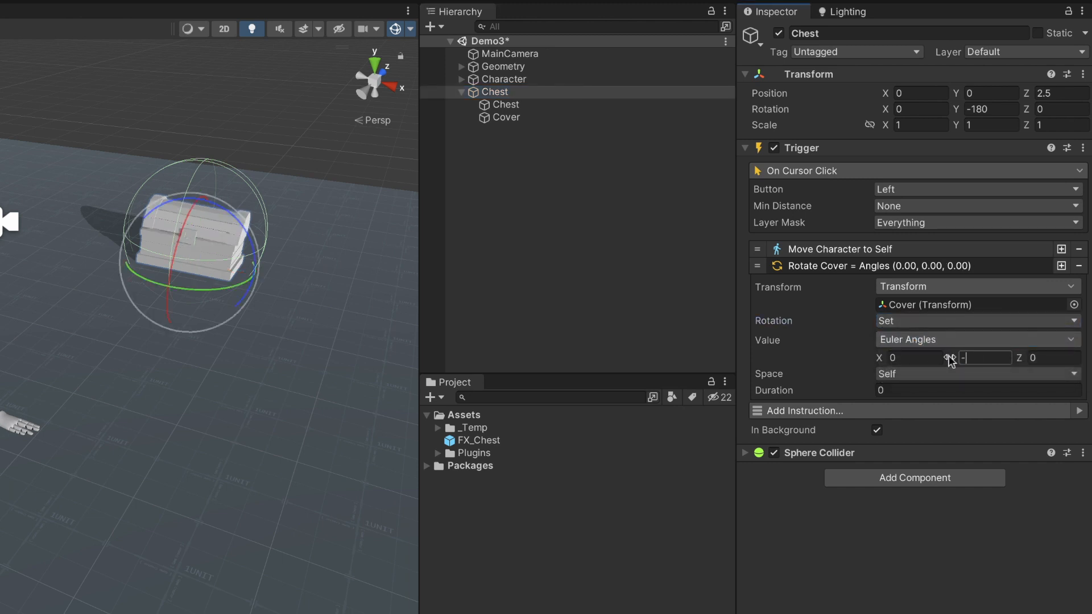
pyautogui.write('23')
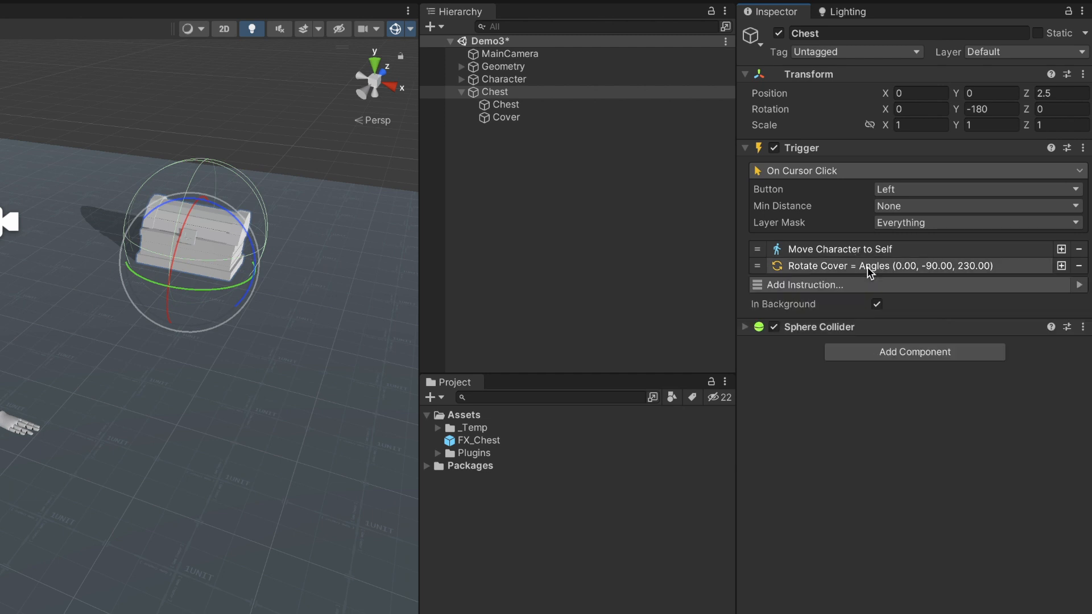
pyautogui.click(801, 284)
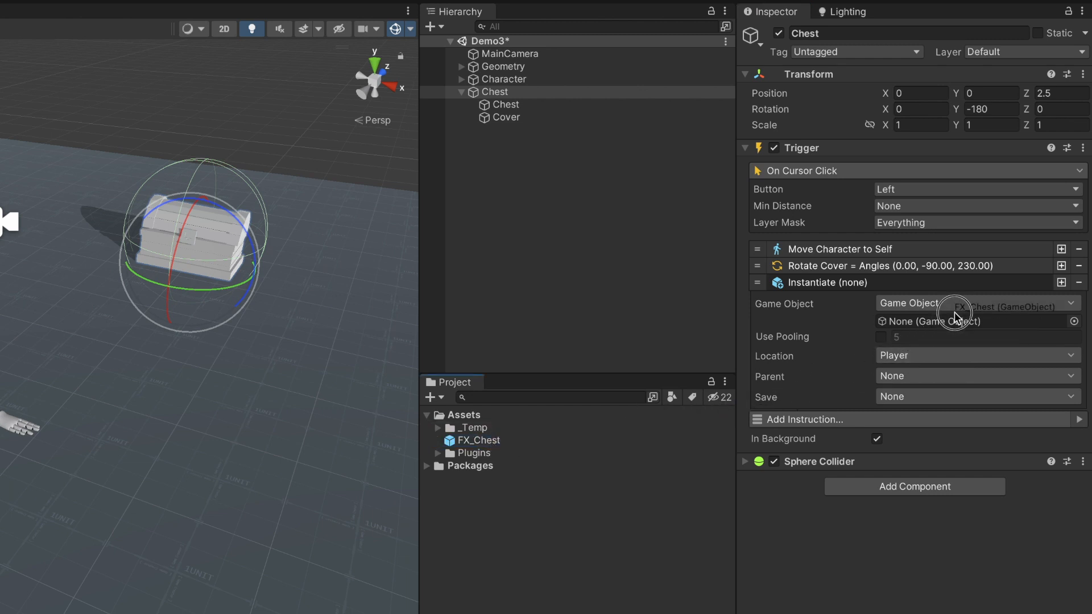
# - Choose the Location where the FX_Chest effect spawns in the Instantiate instruction
pyautogui.click(975, 355)
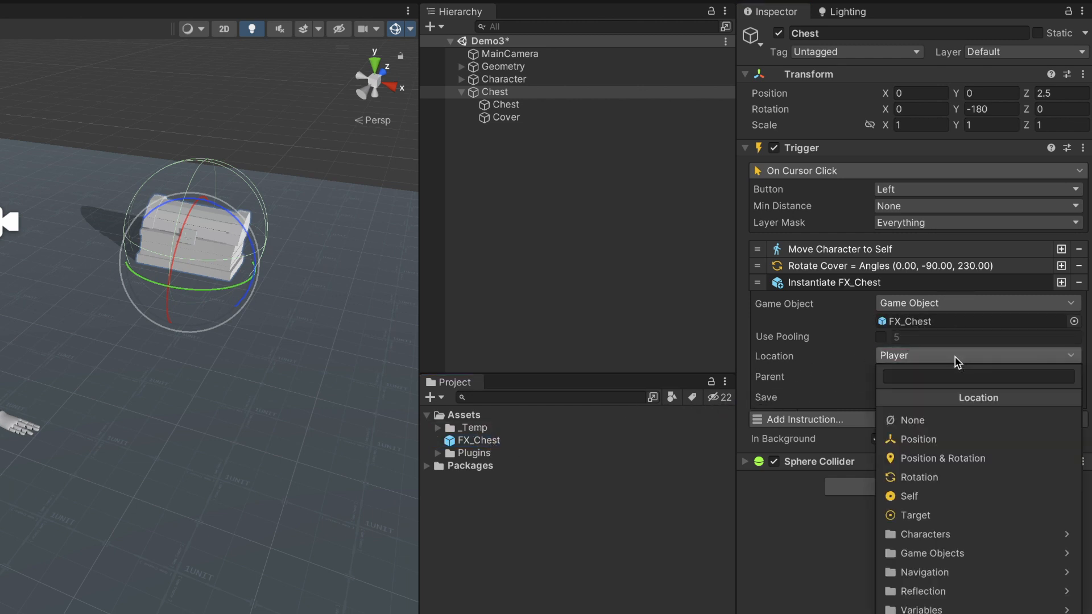
pyautogui.click(907, 496)
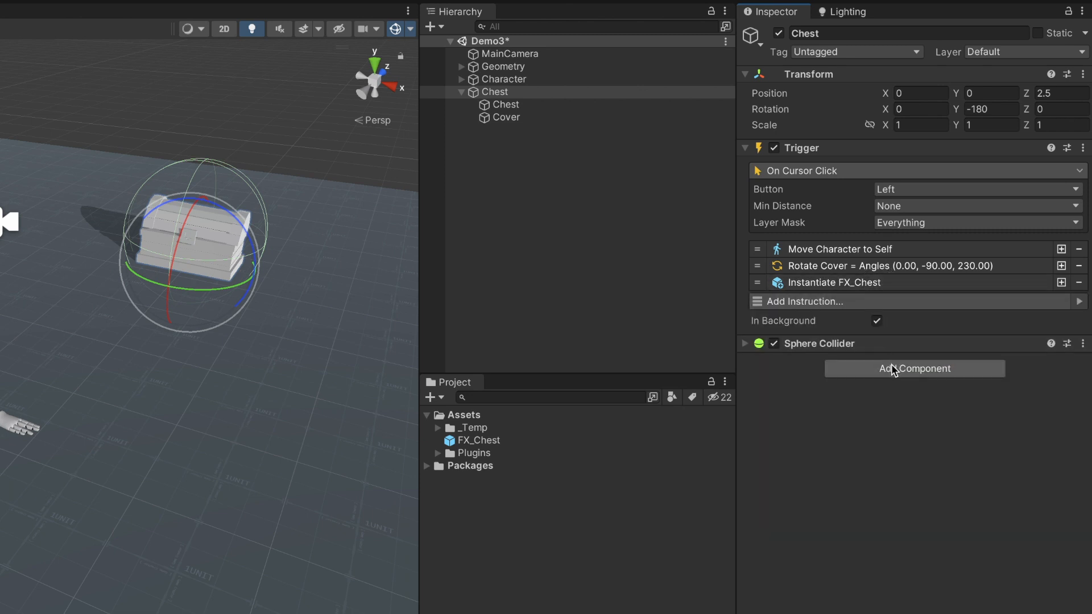
# - Add a Hotspot component to the Chest from Game Creator > Interaction
pyautogui.click(915, 369)
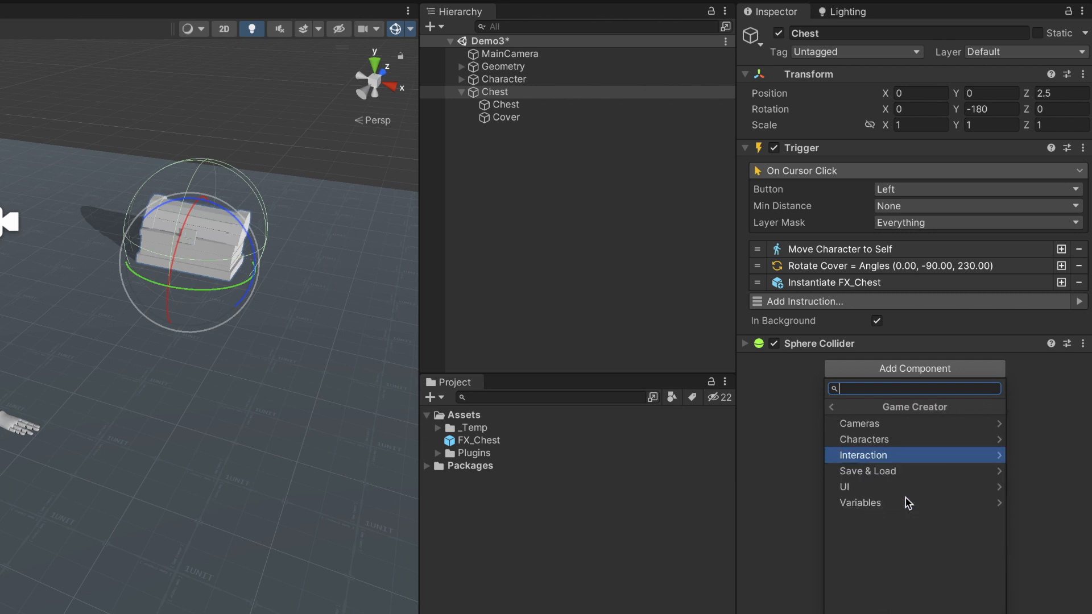
pyautogui.click(863, 456)
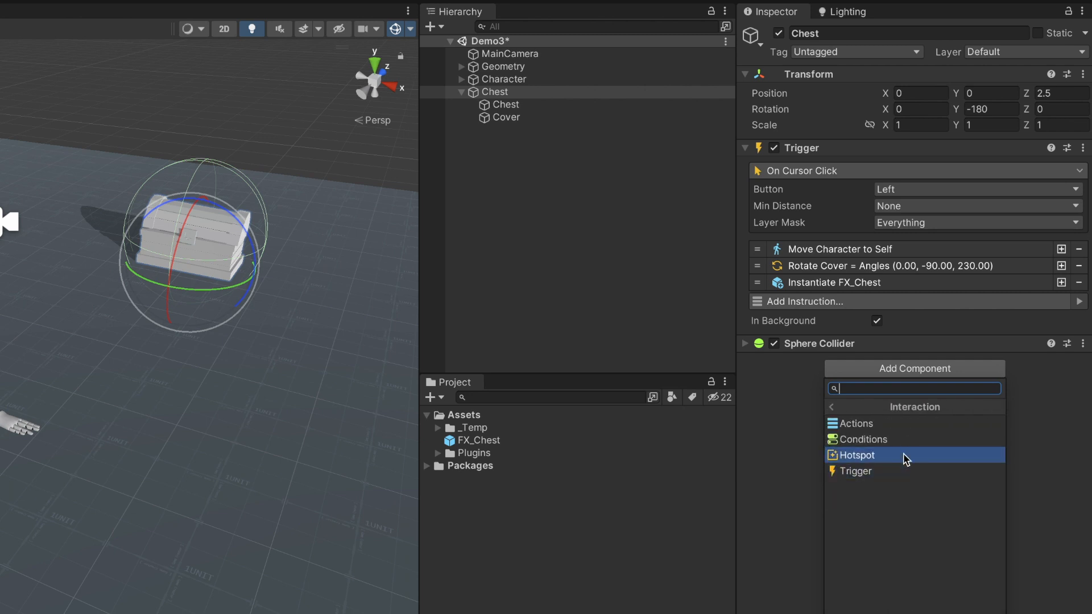
pyautogui.click(858, 455)
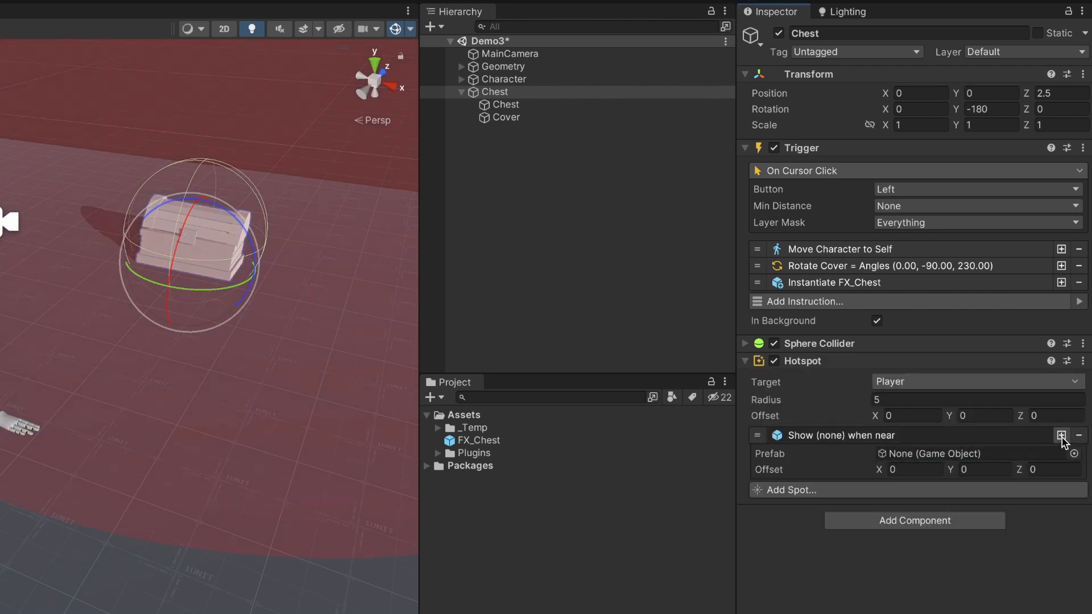
# - Give the Hotspot a Look At spot and set its Target to the Character object
pyautogui.click(1062, 437)
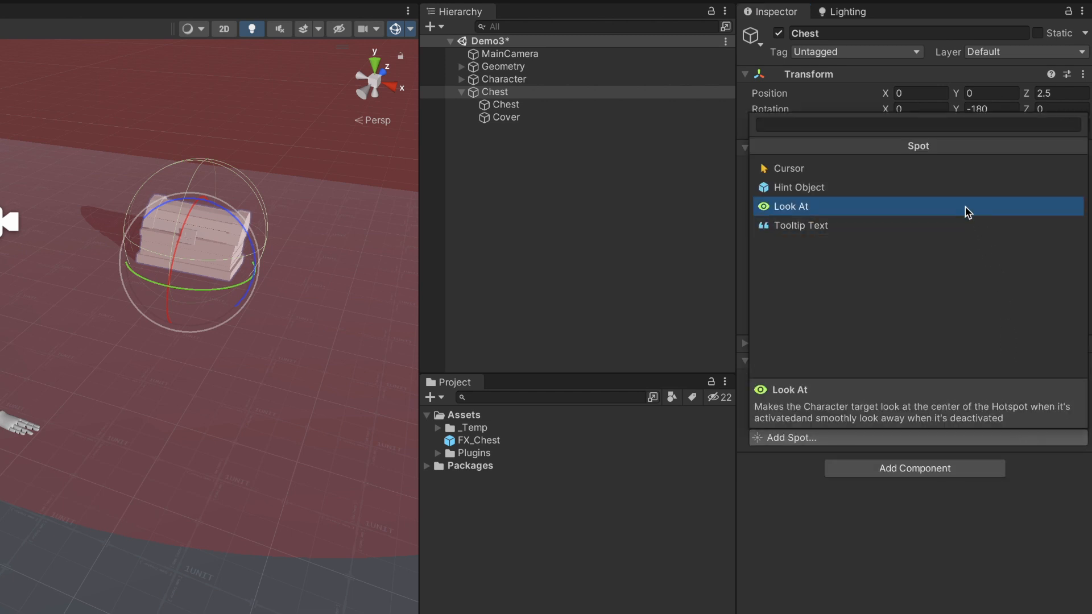
pyautogui.click(791, 206)
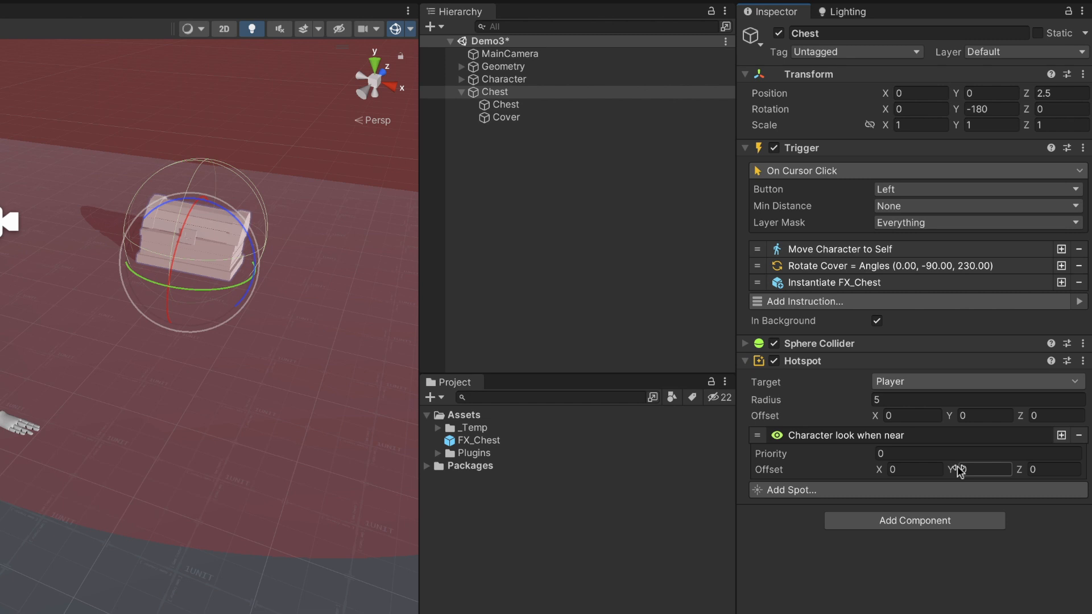
pyautogui.write('1')
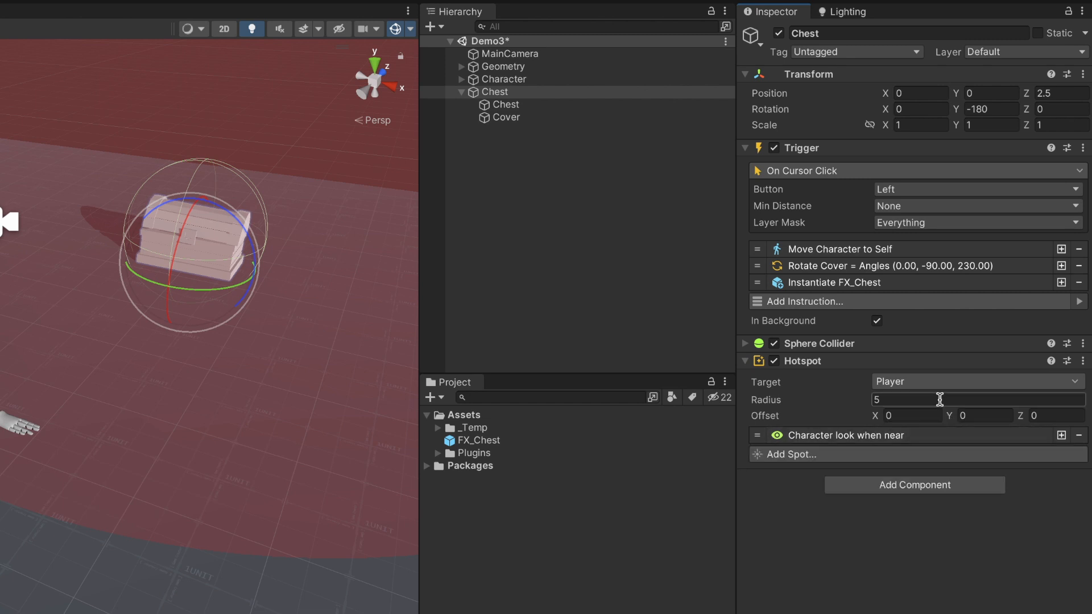
pyautogui.click(975, 382)
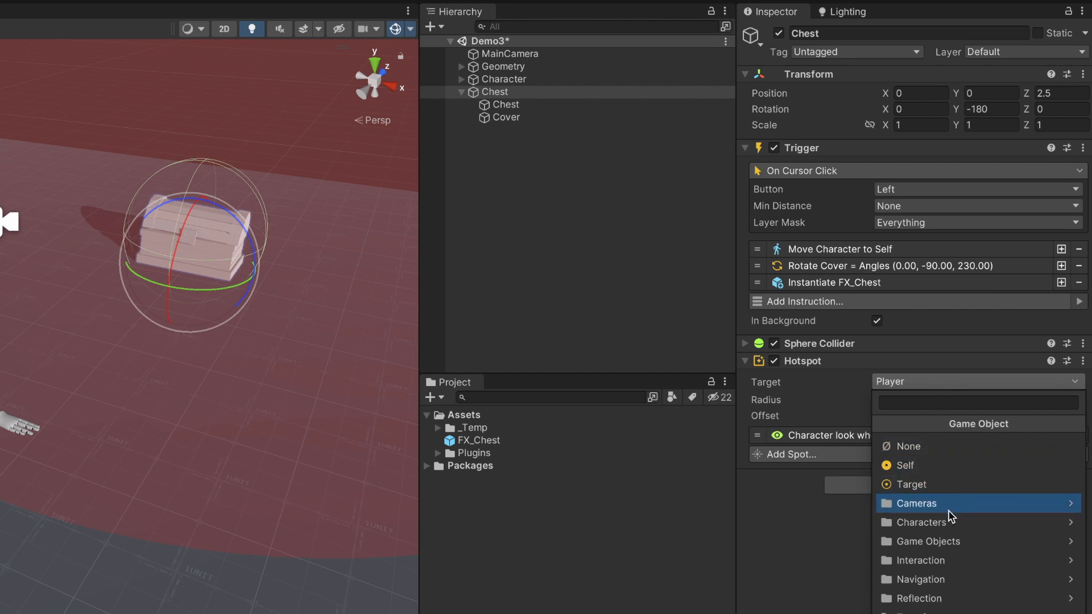
pyautogui.click(921, 522)
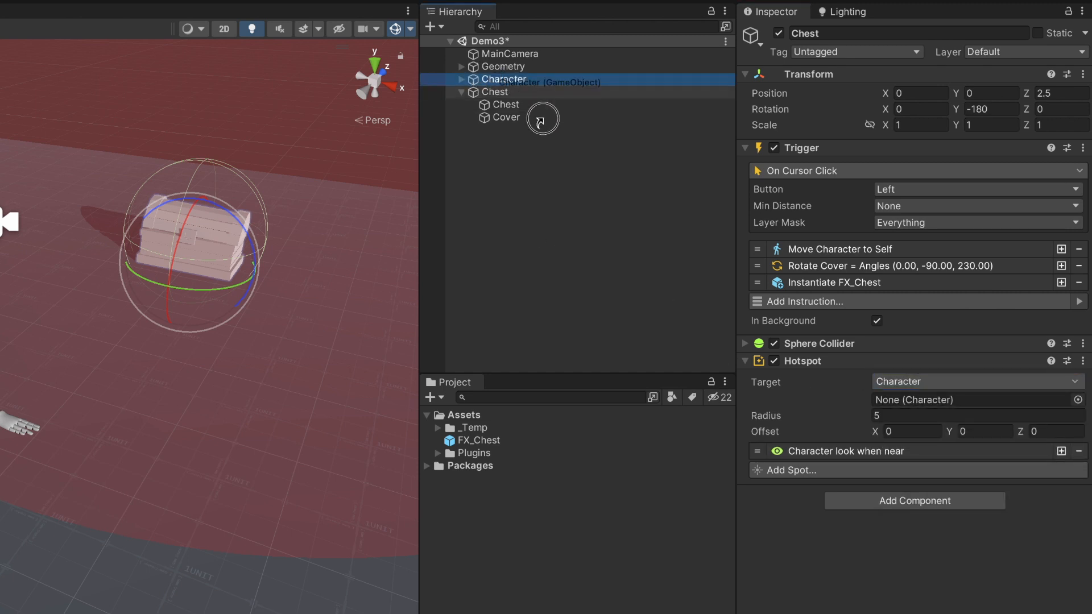
pyautogui.click(526, 26)
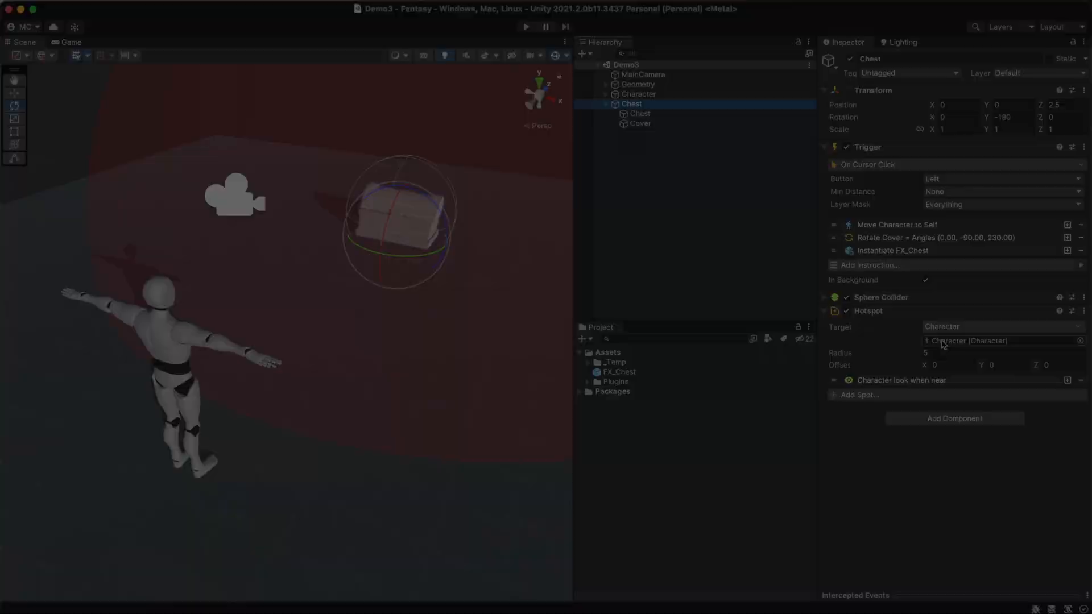
# - Play Demo3 and click the chest twice so the Character walks over, opens it and spawns FX_Chest
pyautogui.click(525, 26)
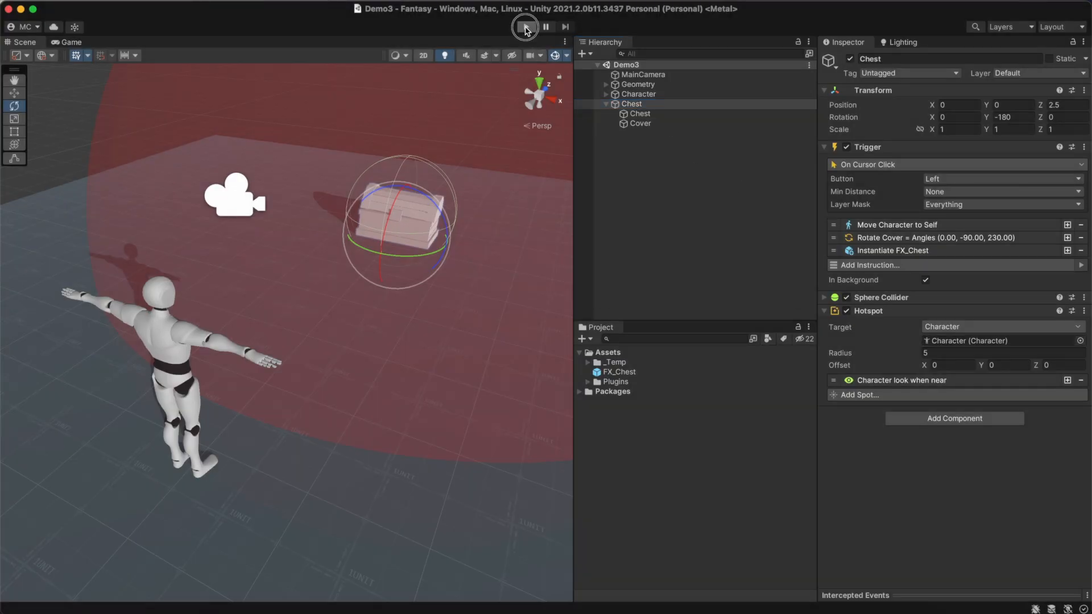
pyautogui.click(526, 26)
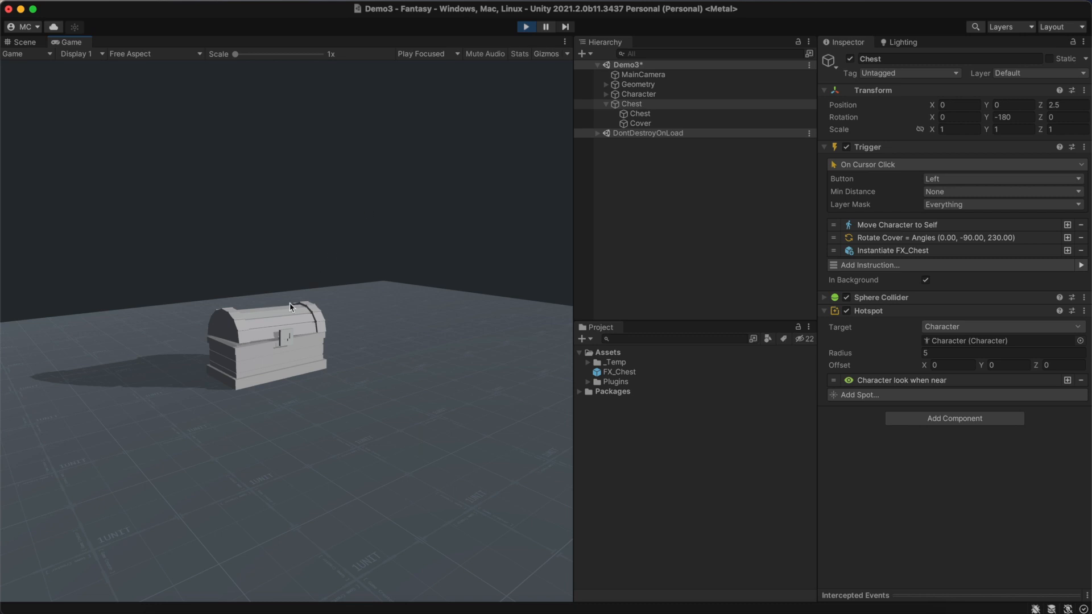
pyautogui.click(285, 334)
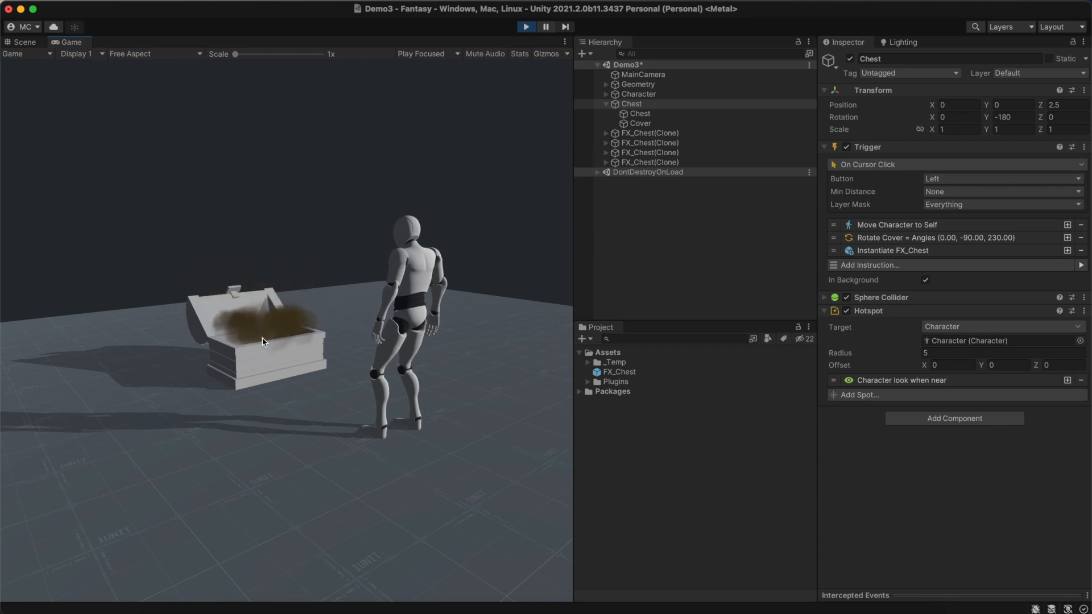
pyautogui.click(263, 341)
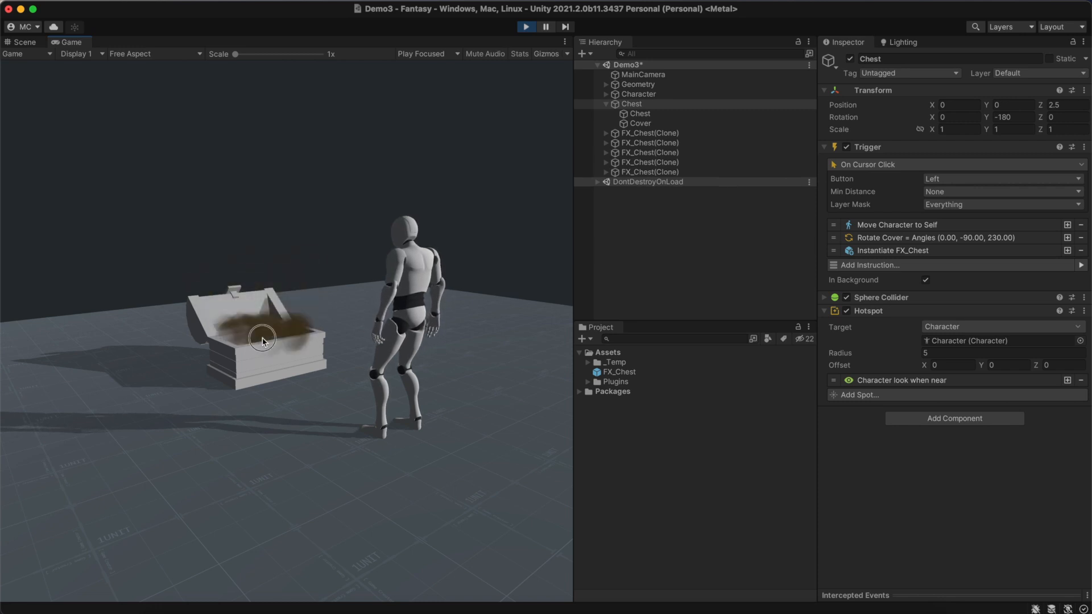